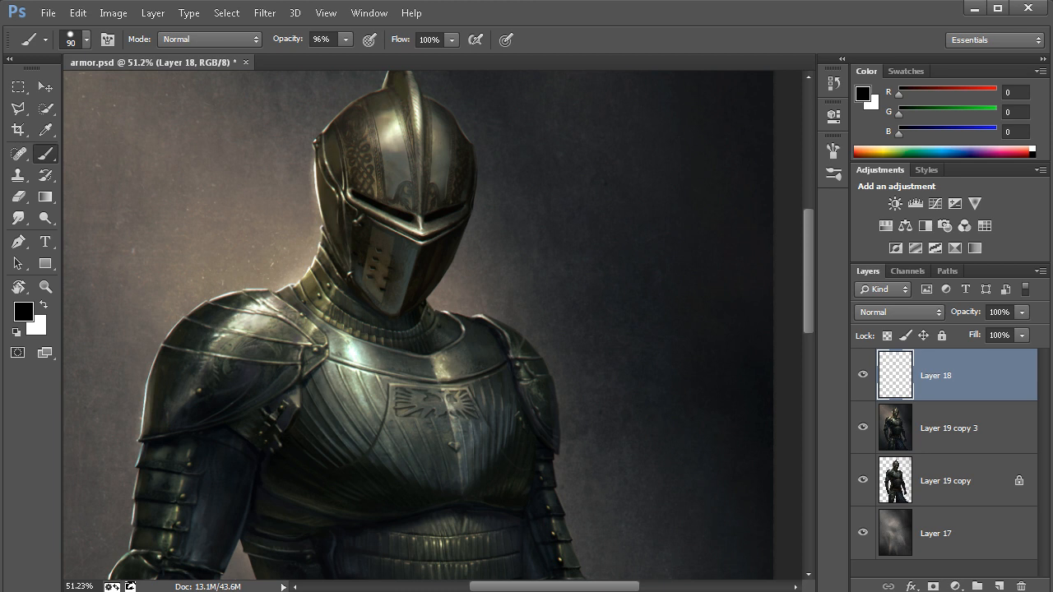
pyautogui.moveTo(410, 302)
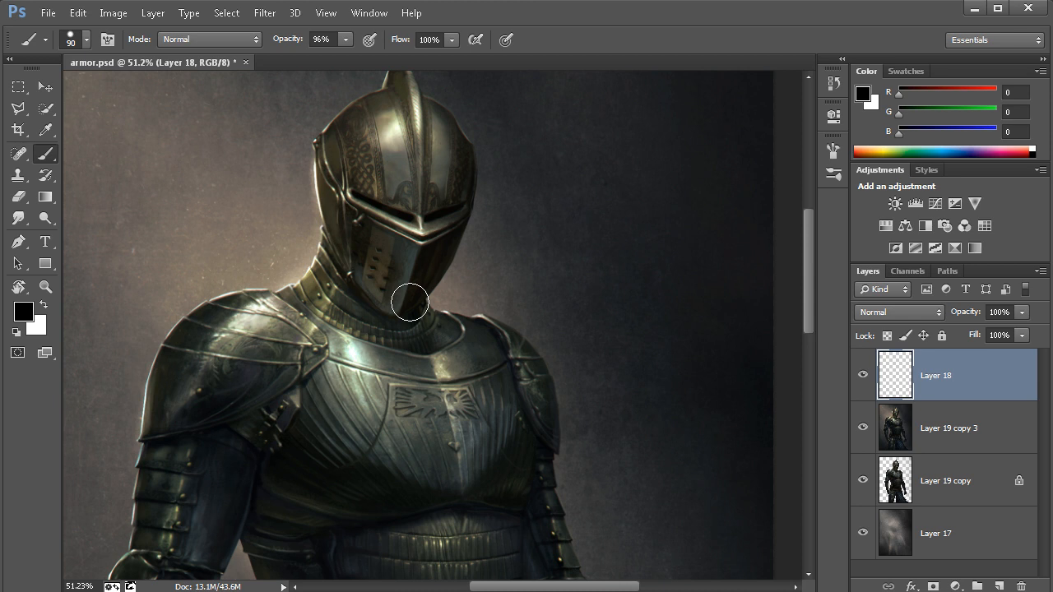
pyautogui.moveTo(295, 217)
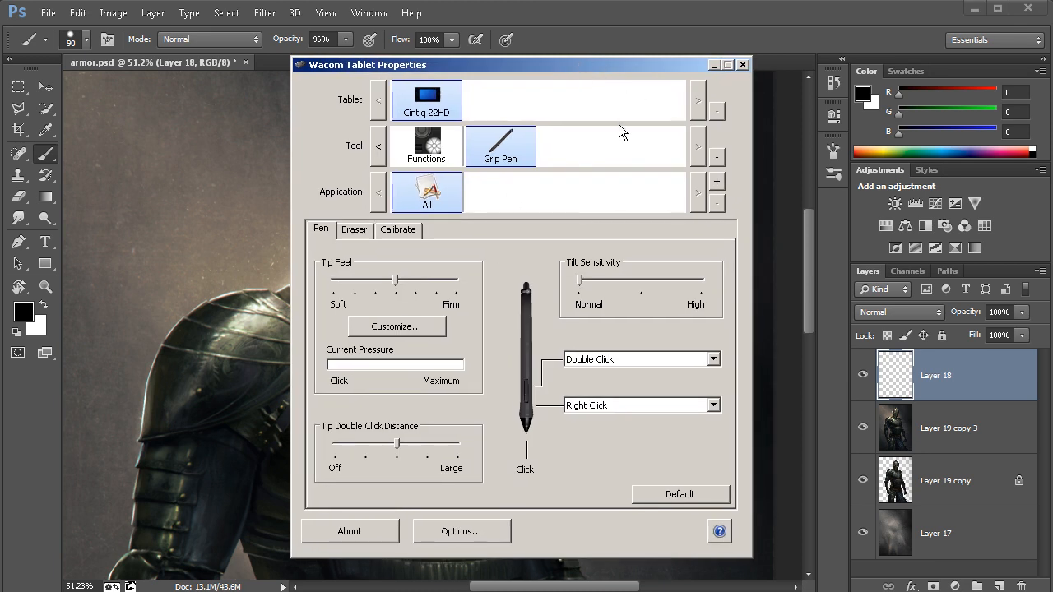
pyautogui.moveTo(464, 112)
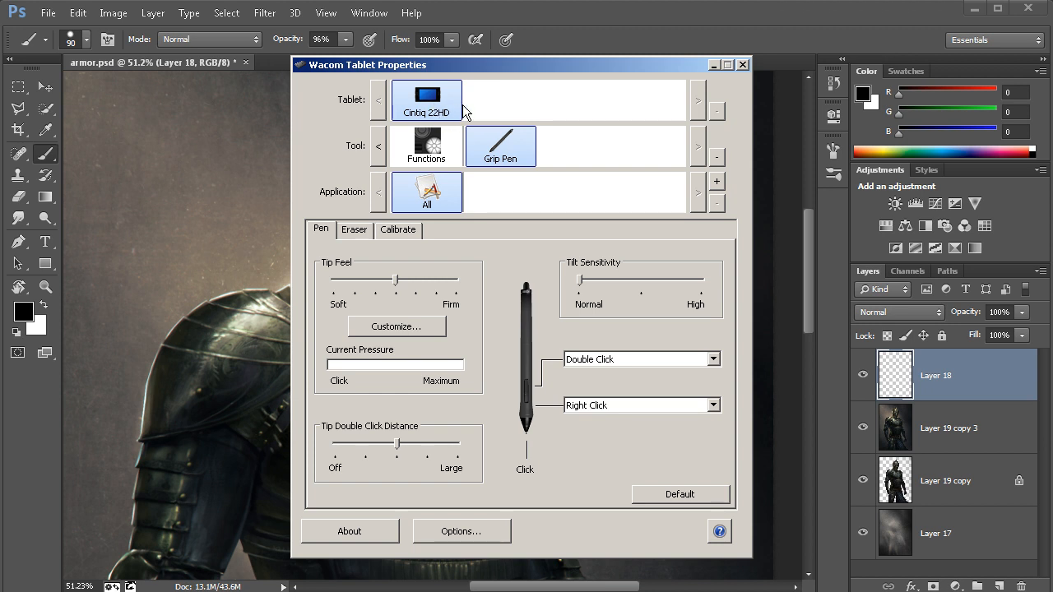
pyautogui.moveTo(339, 86)
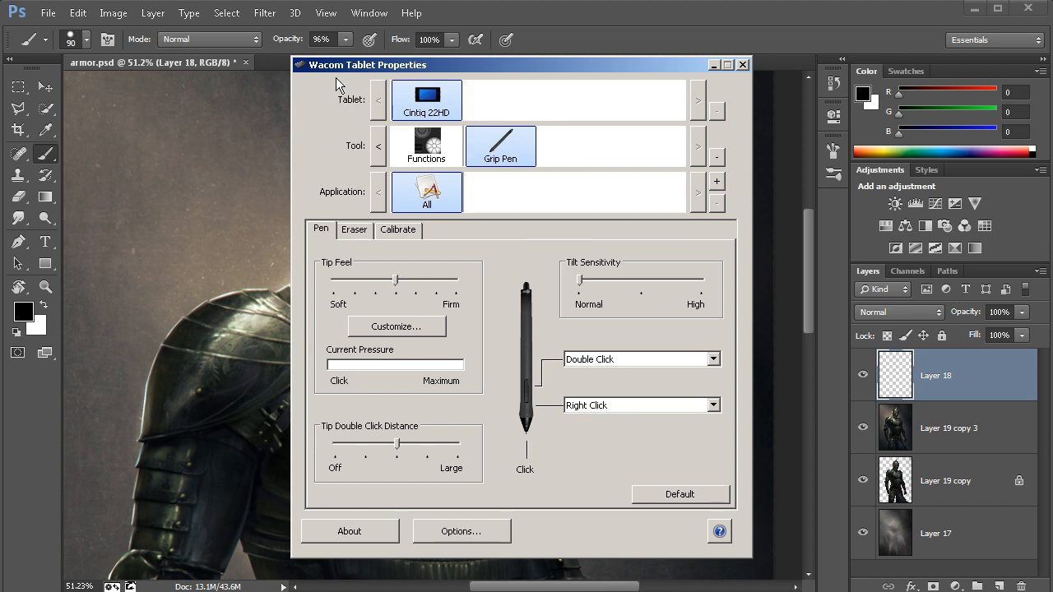
pyautogui.moveTo(376, 214)
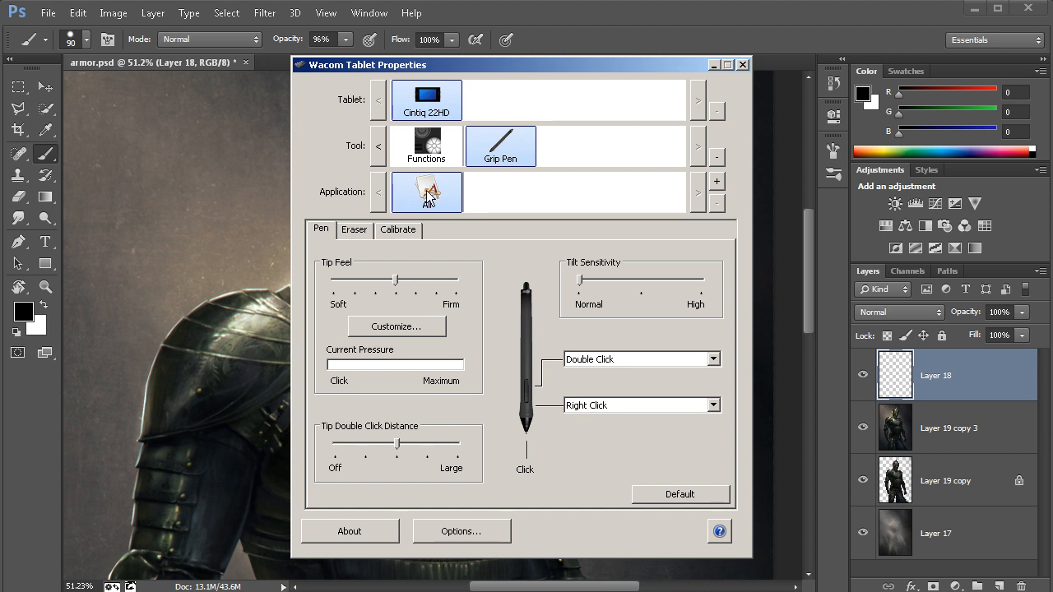
pyautogui.moveTo(459, 208)
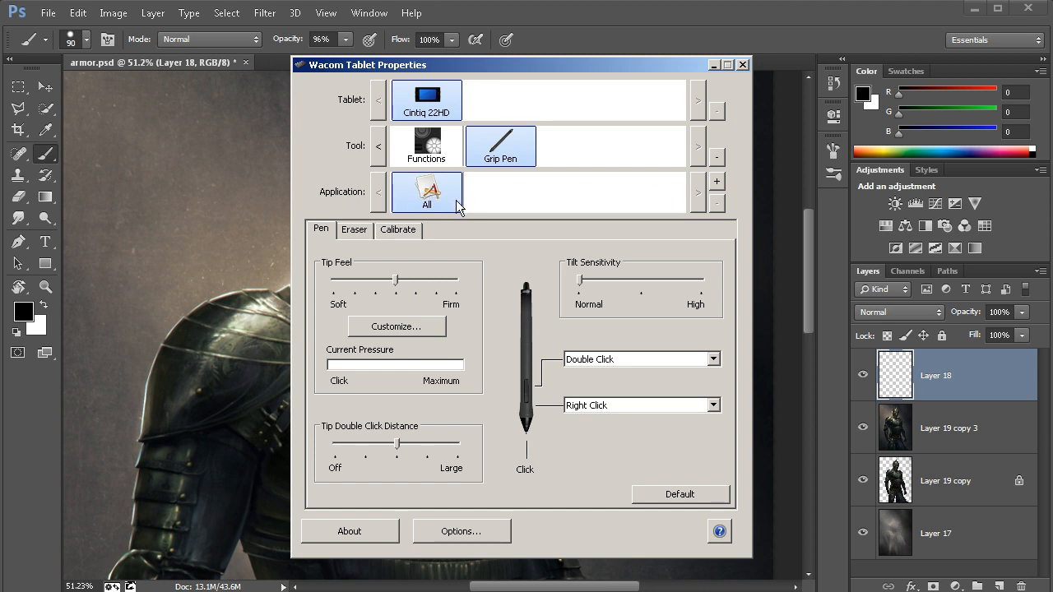
pyautogui.moveTo(480, 237)
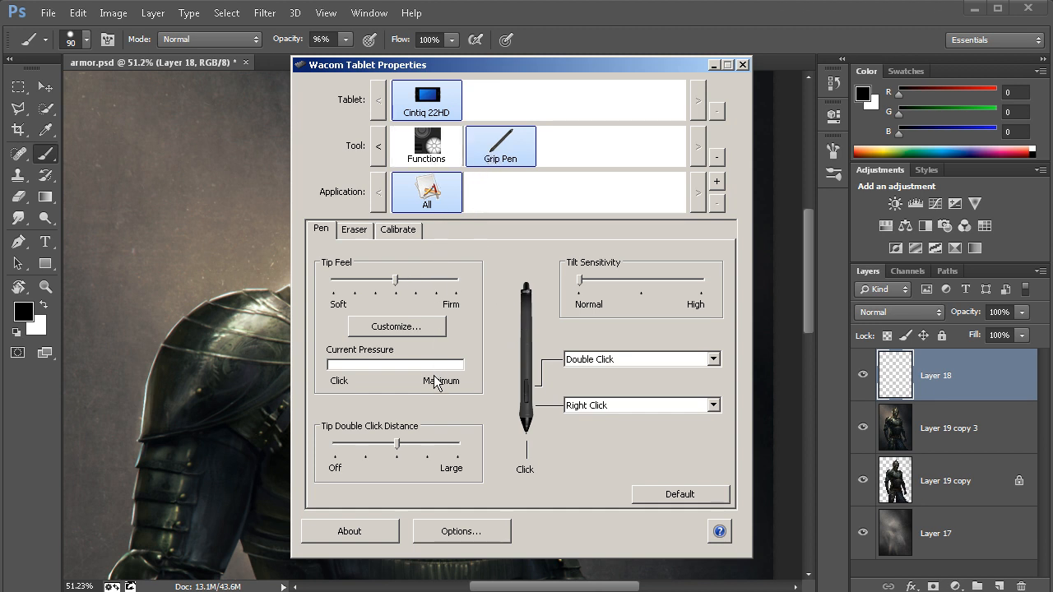
pyautogui.moveTo(411, 412)
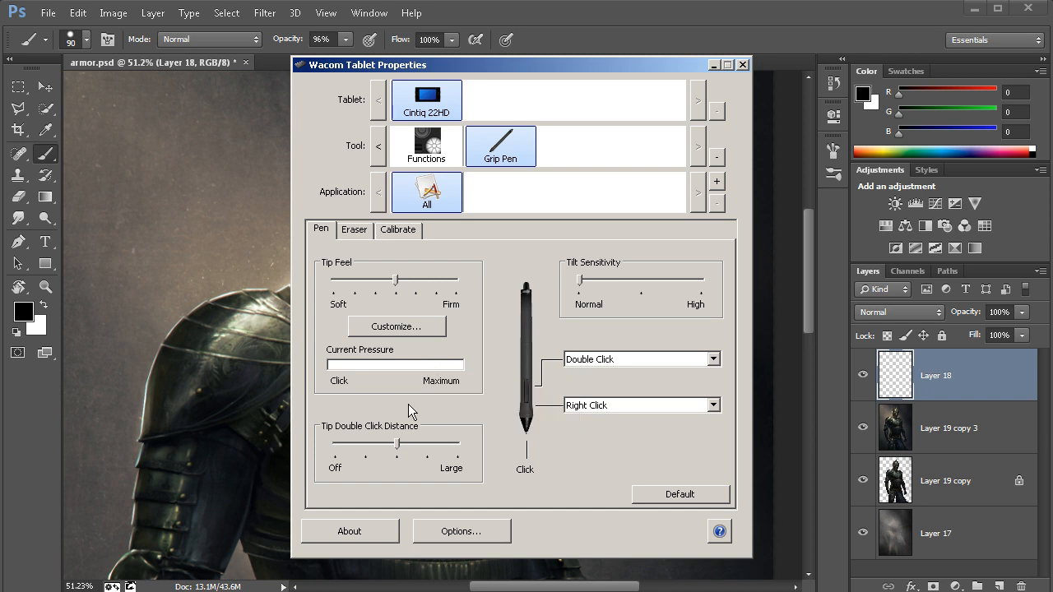
pyautogui.moveTo(715, 183)
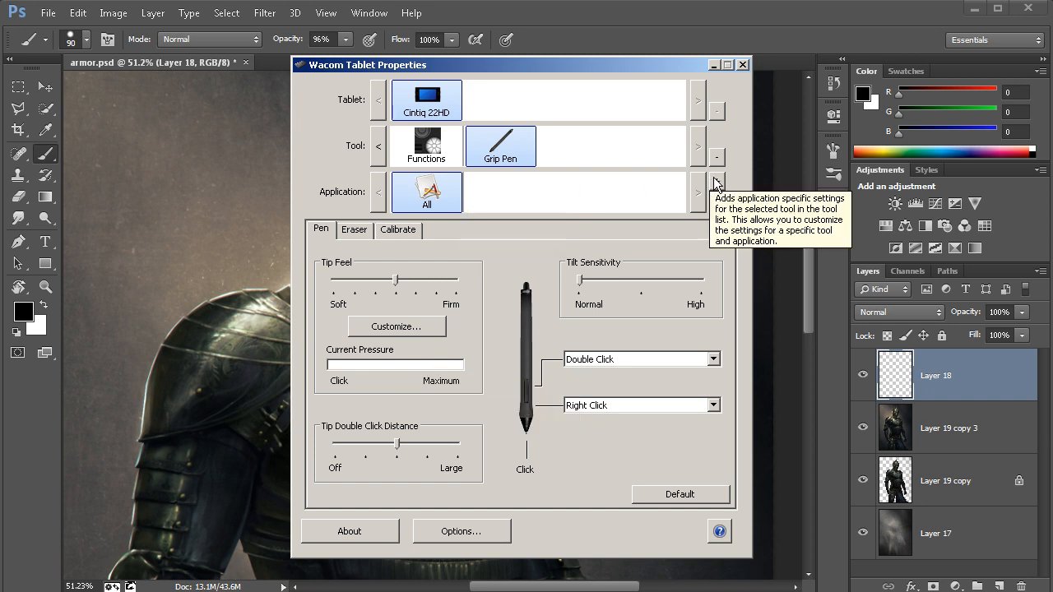
# - Add Photoshop from the currently open applications as its own profile entry
pyautogui.click(716, 181)
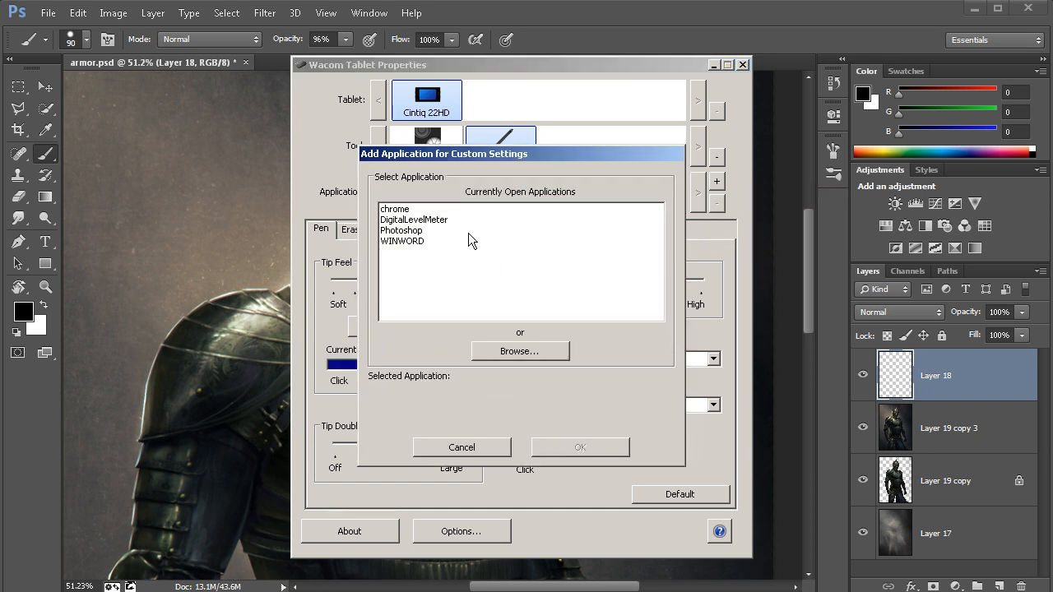
pyautogui.click(401, 231)
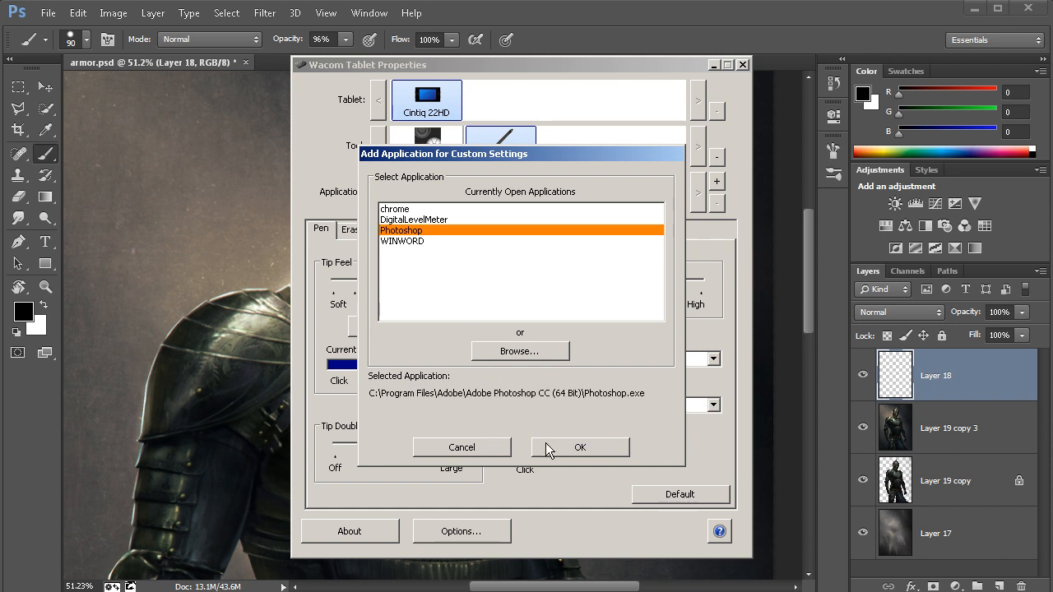
pyautogui.click(579, 448)
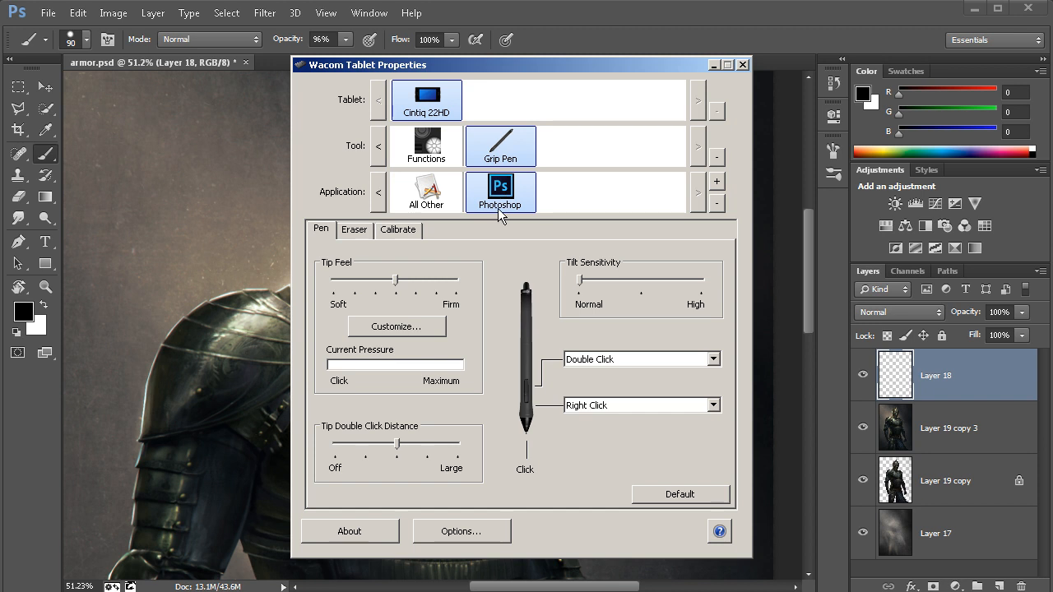
pyautogui.moveTo(458, 474)
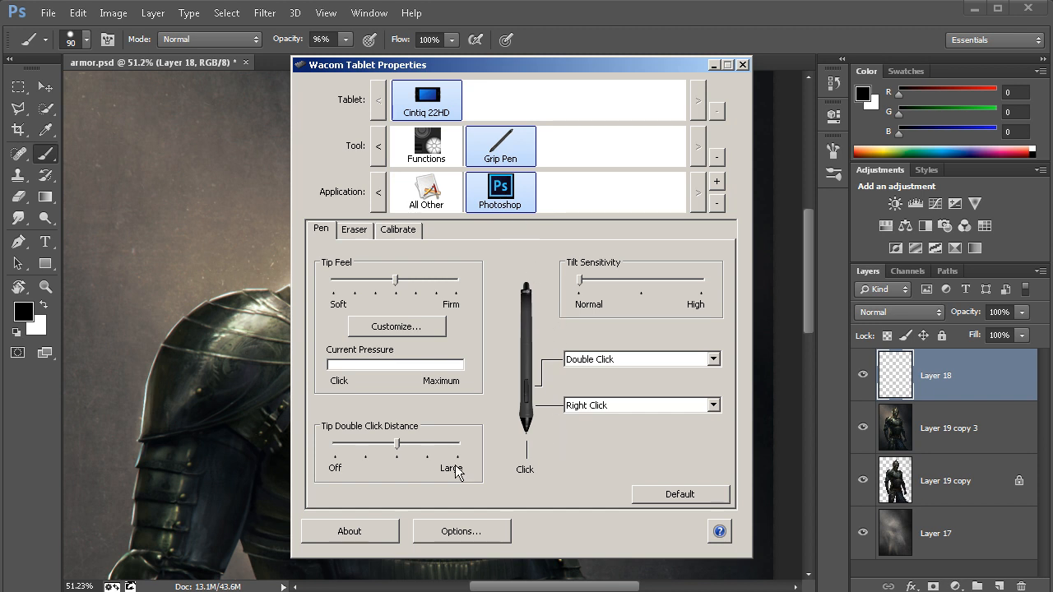
pyautogui.moveTo(514, 382)
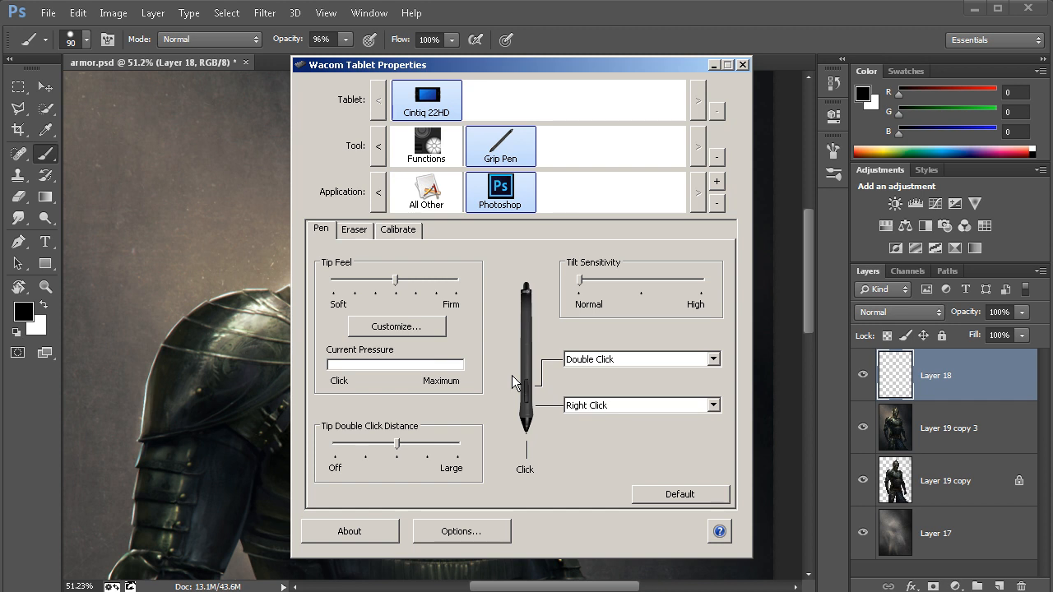
pyautogui.moveTo(579, 422)
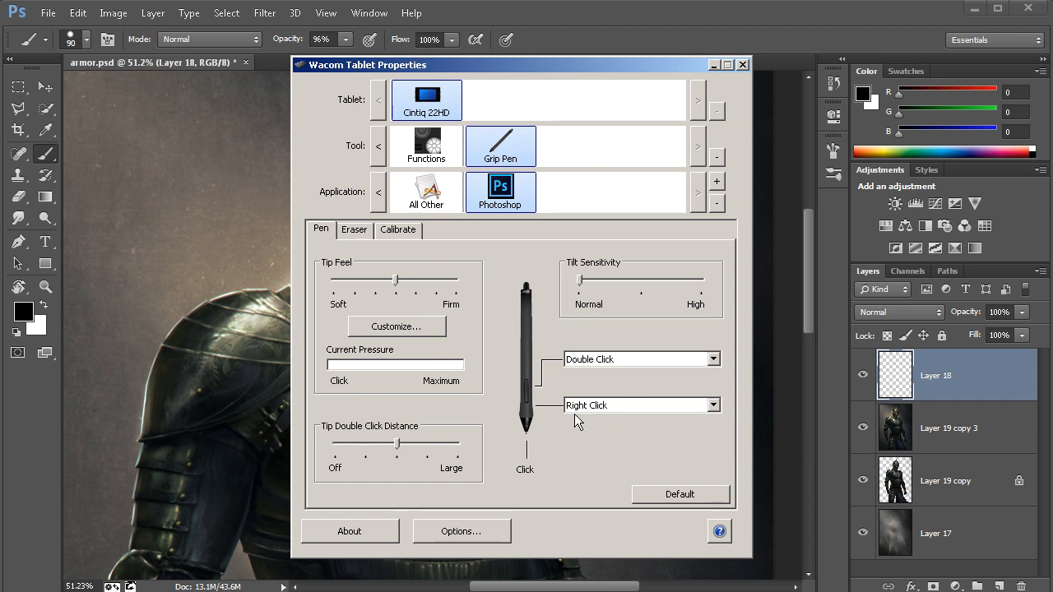
pyautogui.moveTo(530, 411)
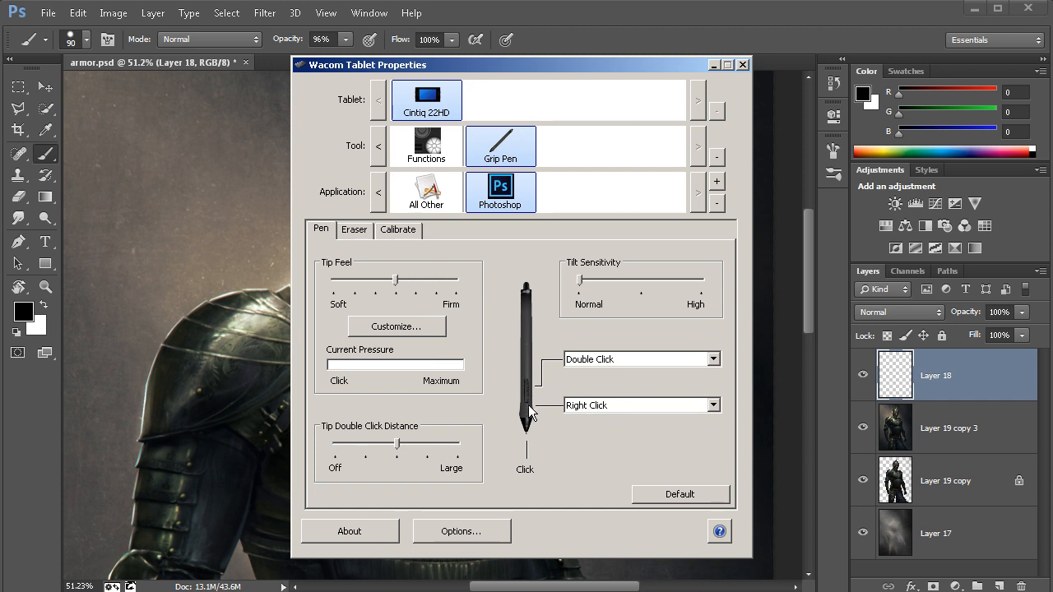
pyautogui.moveTo(609, 411)
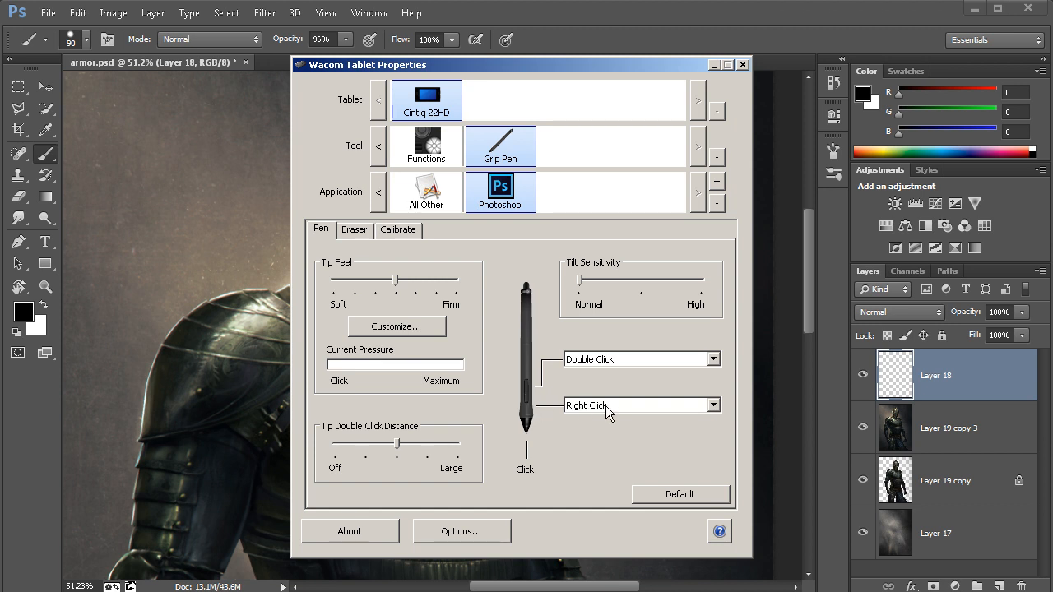
pyautogui.moveTo(629, 375)
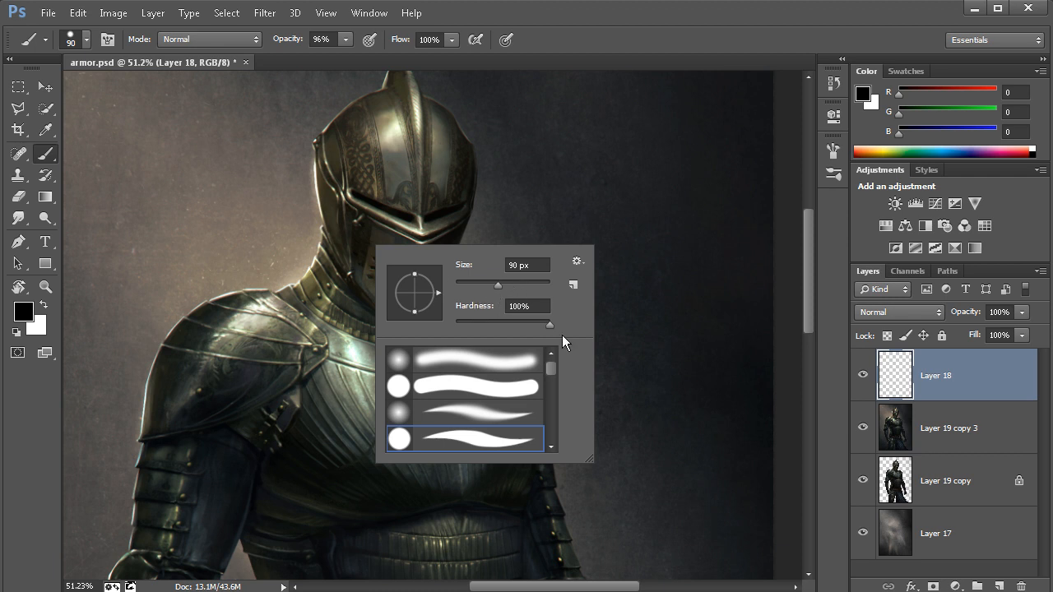
pyautogui.moveTo(553, 372)
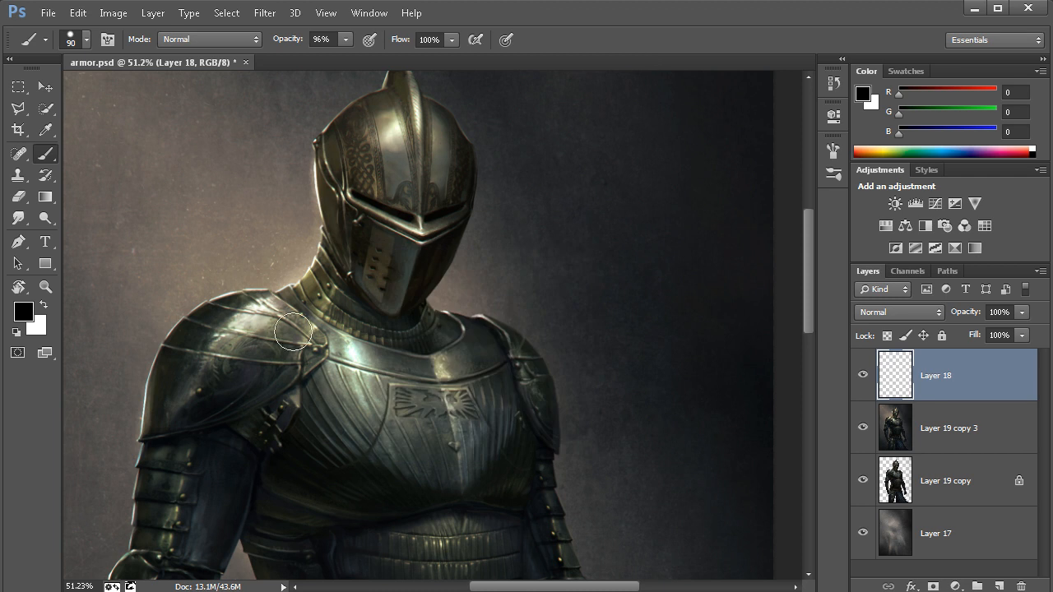
pyautogui.moveTo(469, 405)
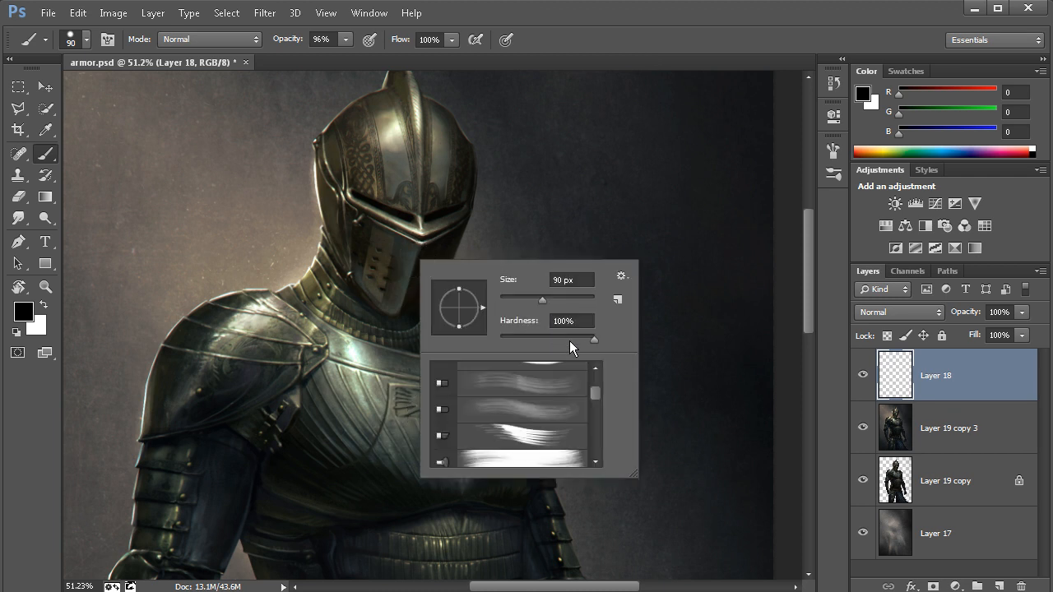
# - Adjust the brush picker over the painting and return to Wacom Tablet Properties
pyautogui.scroll(-3)
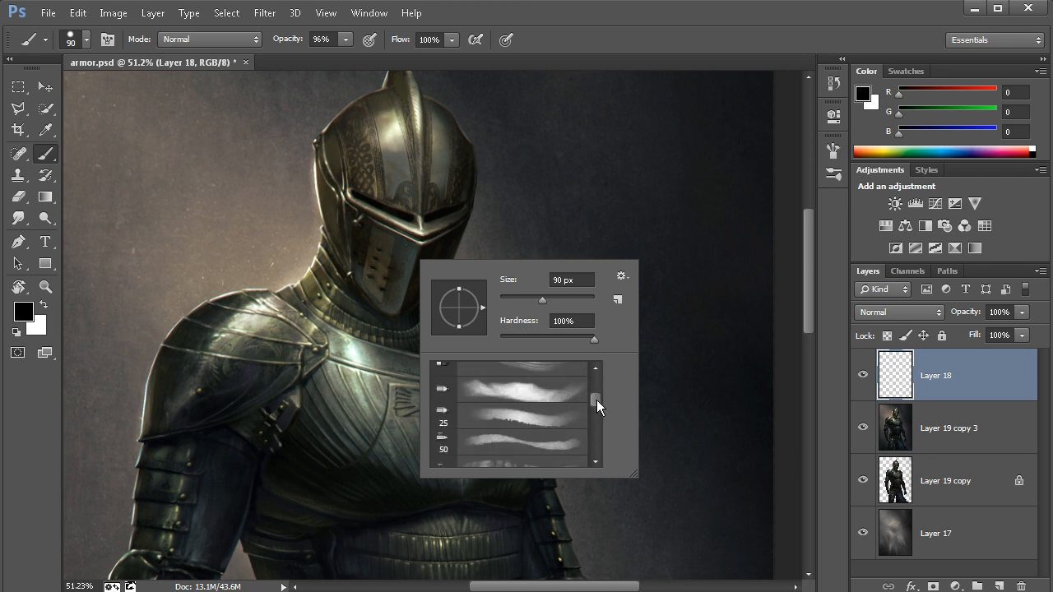
pyautogui.moveTo(644, 188)
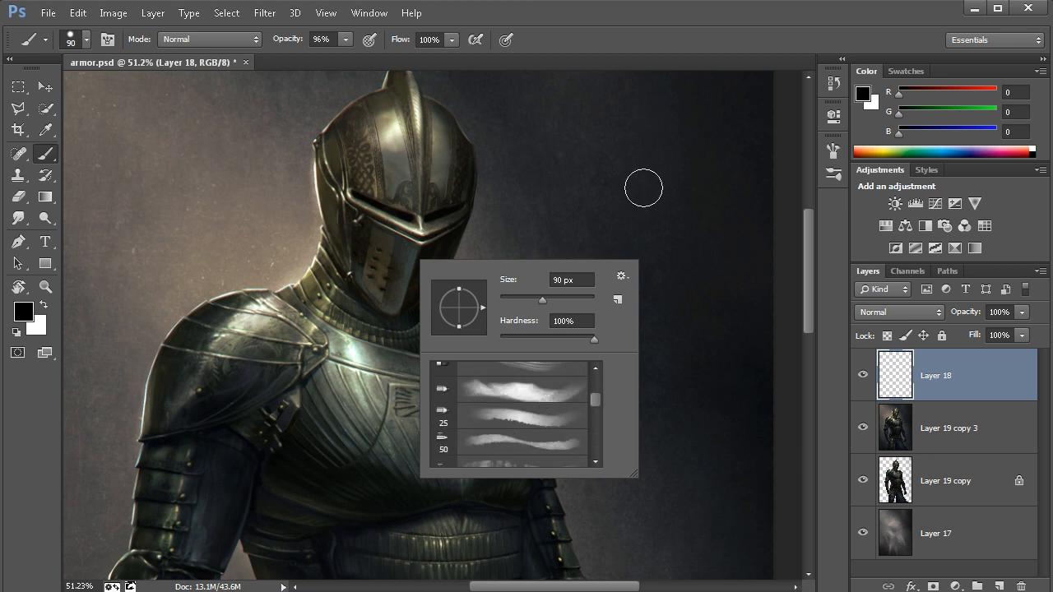
pyautogui.click(667, 57)
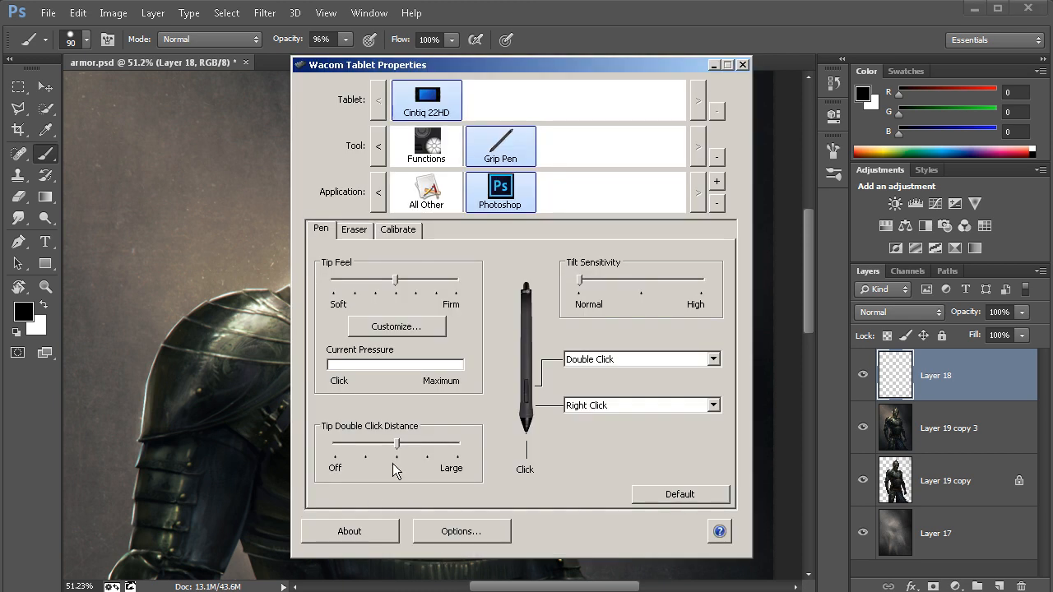
pyautogui.moveTo(576, 378)
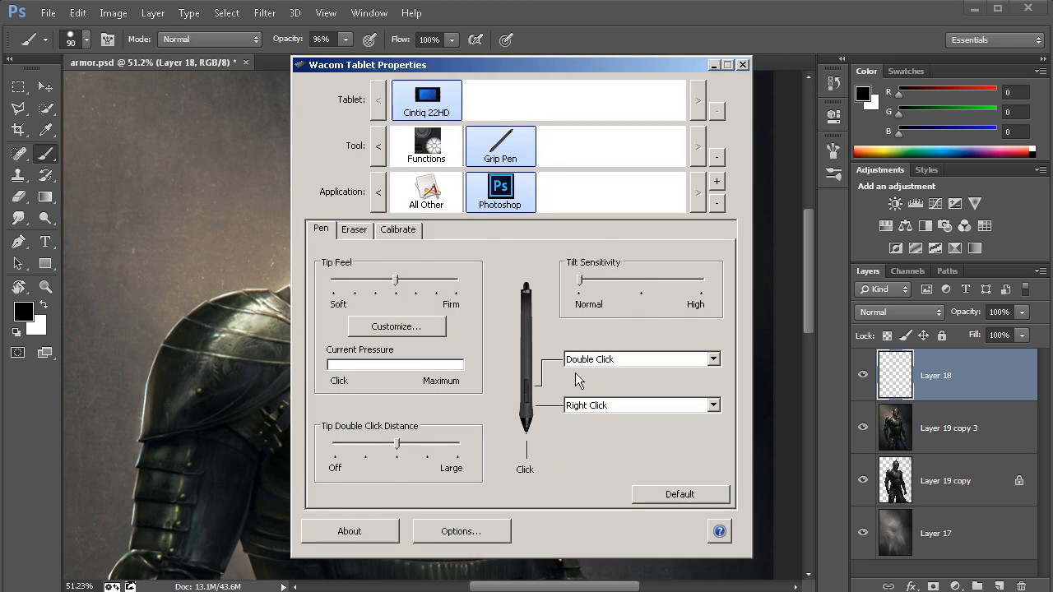
pyautogui.moveTo(589, 390)
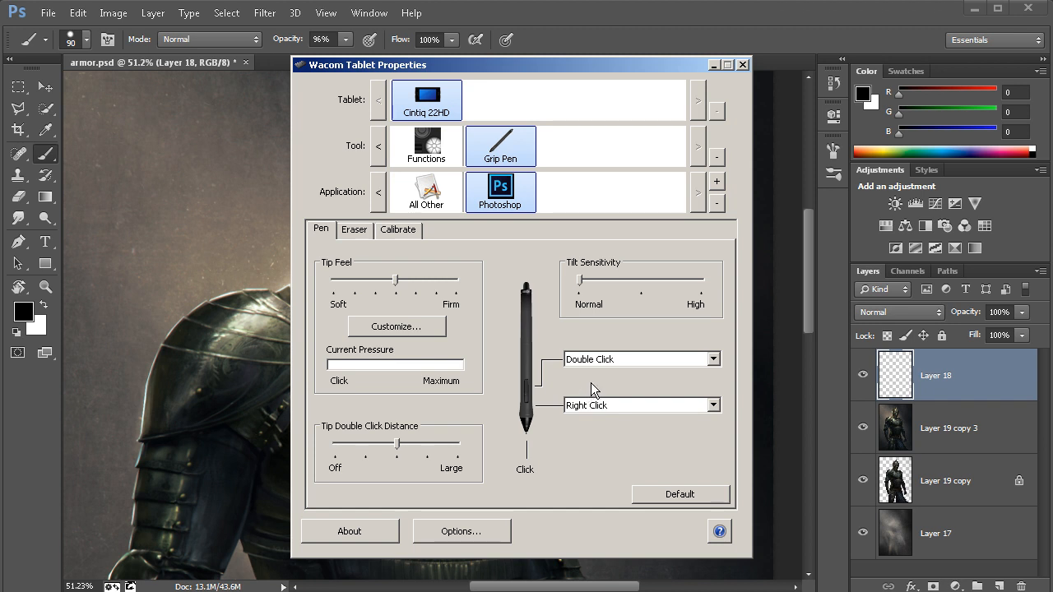
# - Show the function list for the grip pen's upper side button, currently Double Click
pyautogui.click(711, 359)
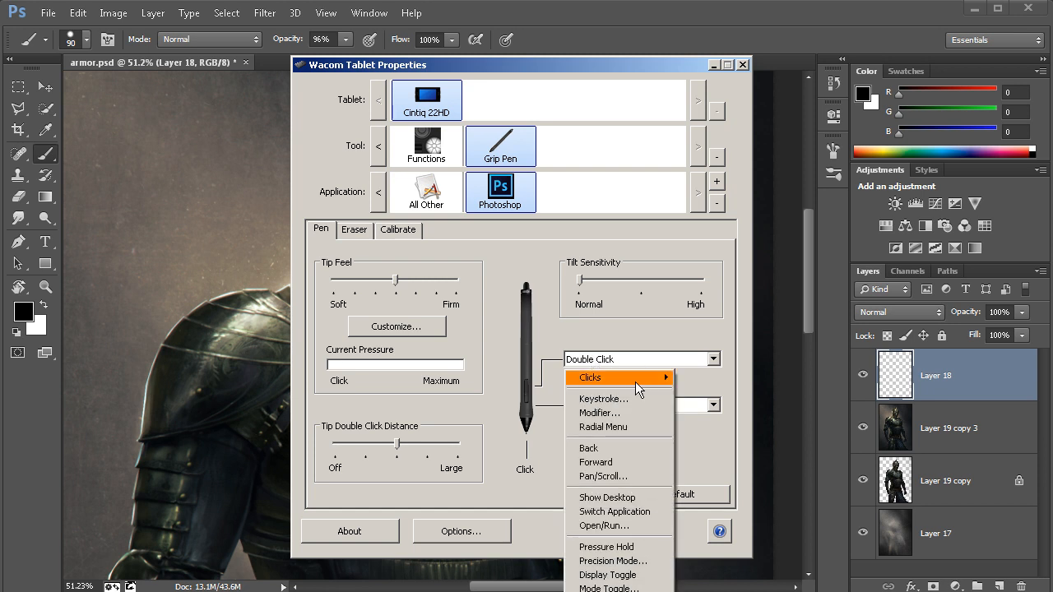
pyautogui.moveTo(603, 398)
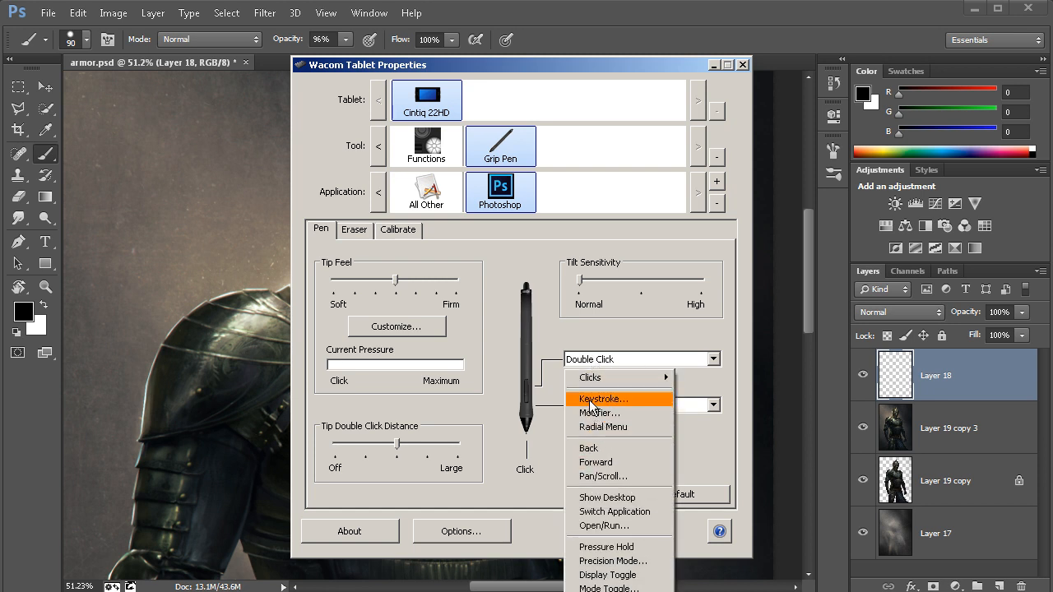
# - Assign the upper side button a Space keystroke named Hand Tool and return to Photoshop
pyautogui.click(602, 400)
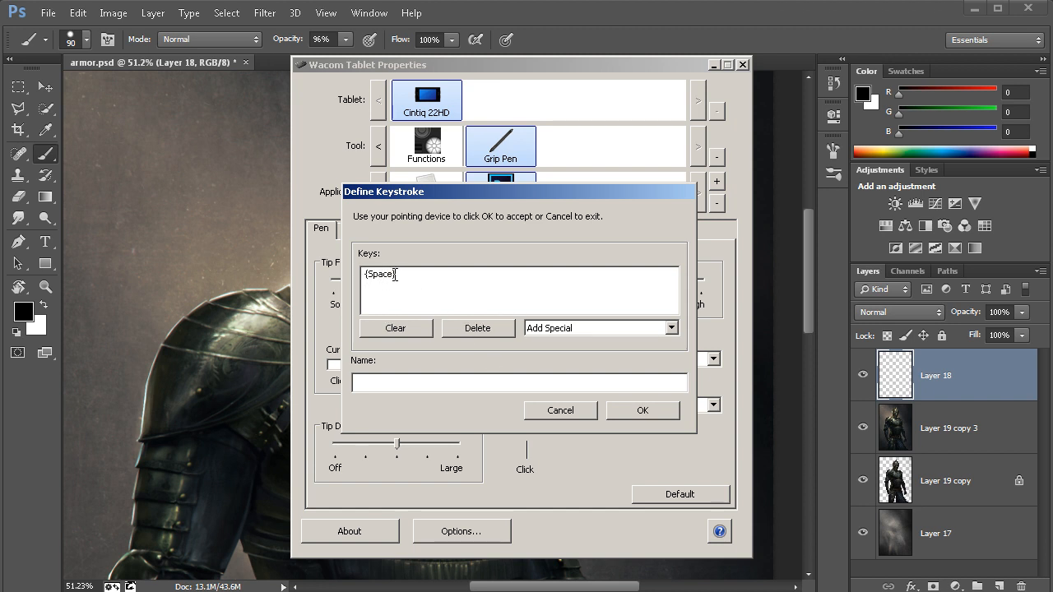
pyautogui.click(520, 382)
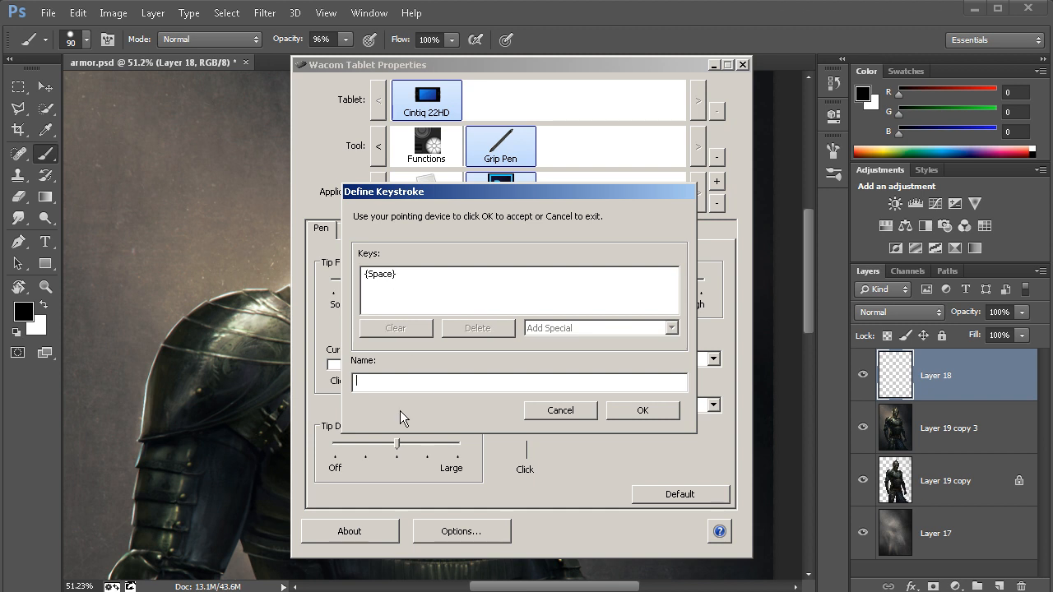
pyautogui.write('Hand Tool')
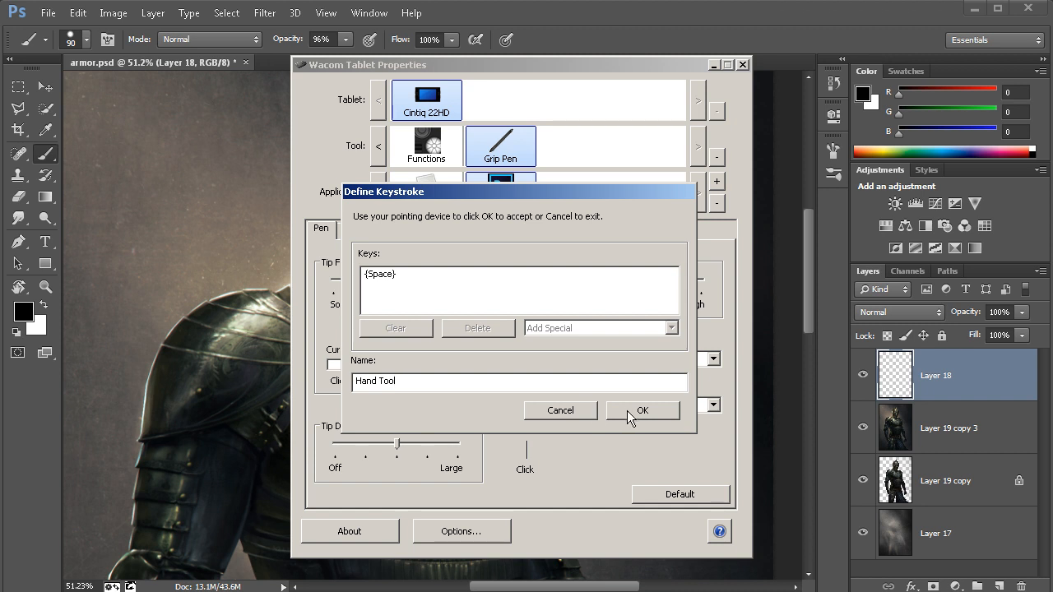
pyautogui.click(641, 411)
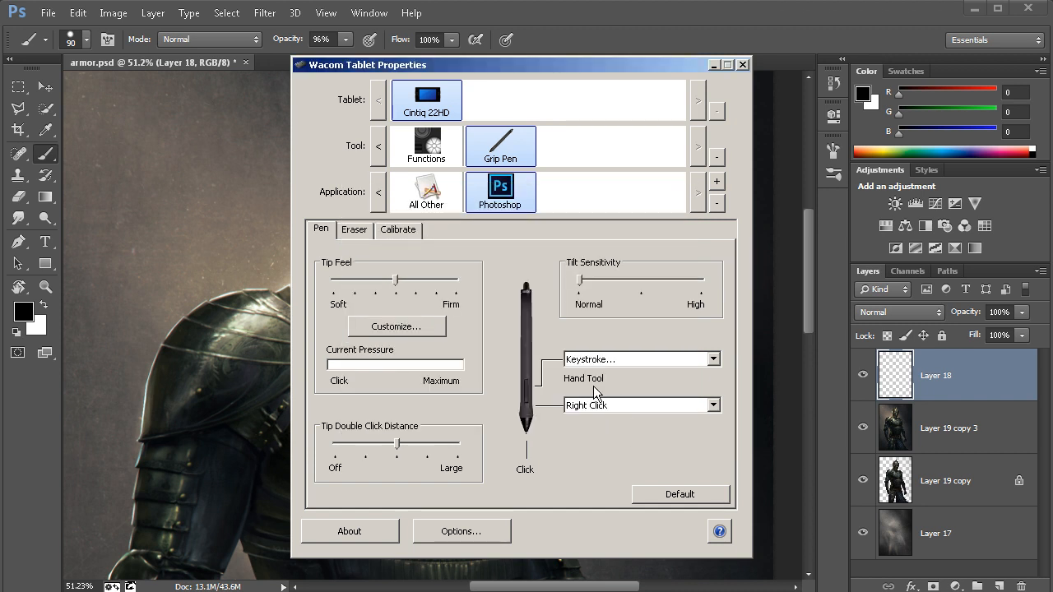
pyautogui.moveTo(576, 391)
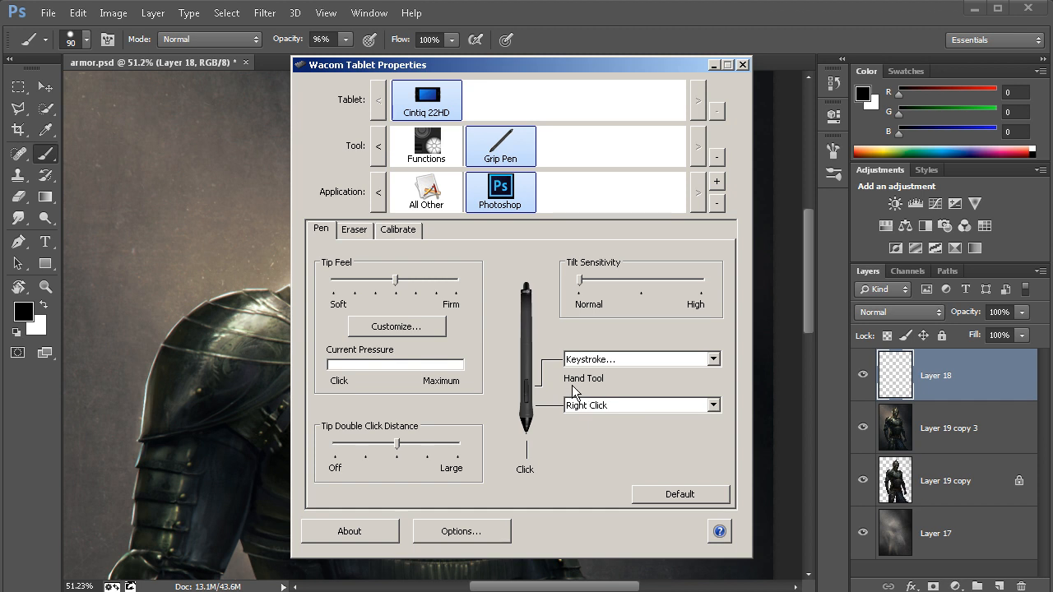
pyautogui.moveTo(580, 394)
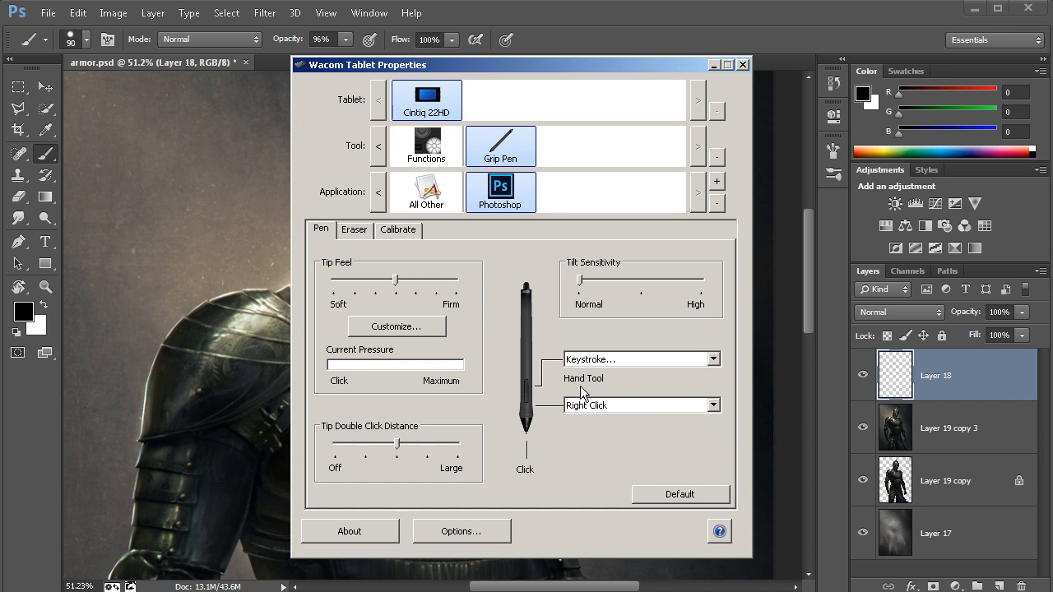
pyautogui.click(741, 64)
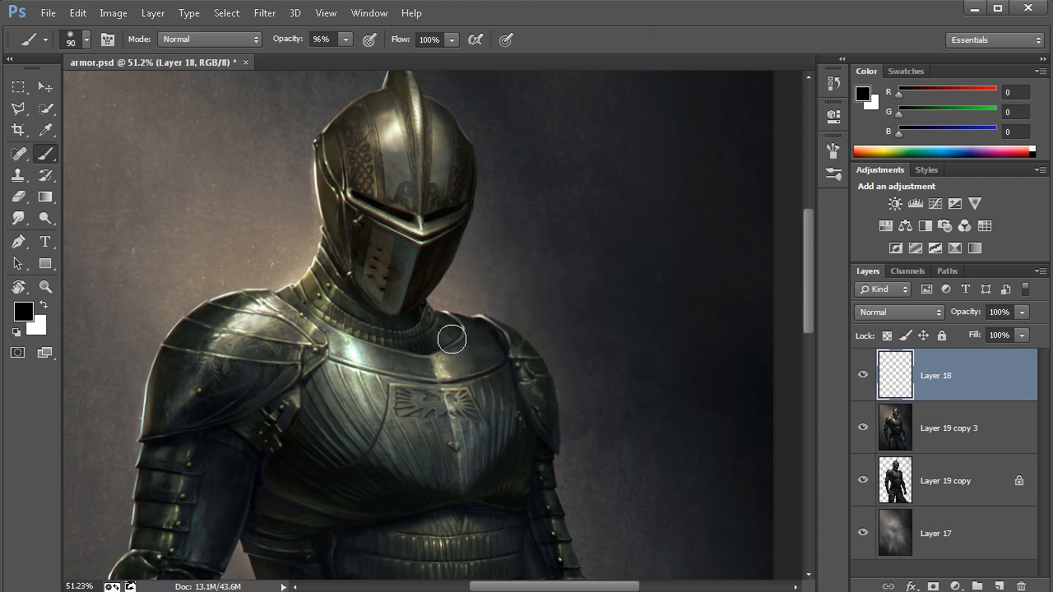
pyautogui.moveTo(463, 293)
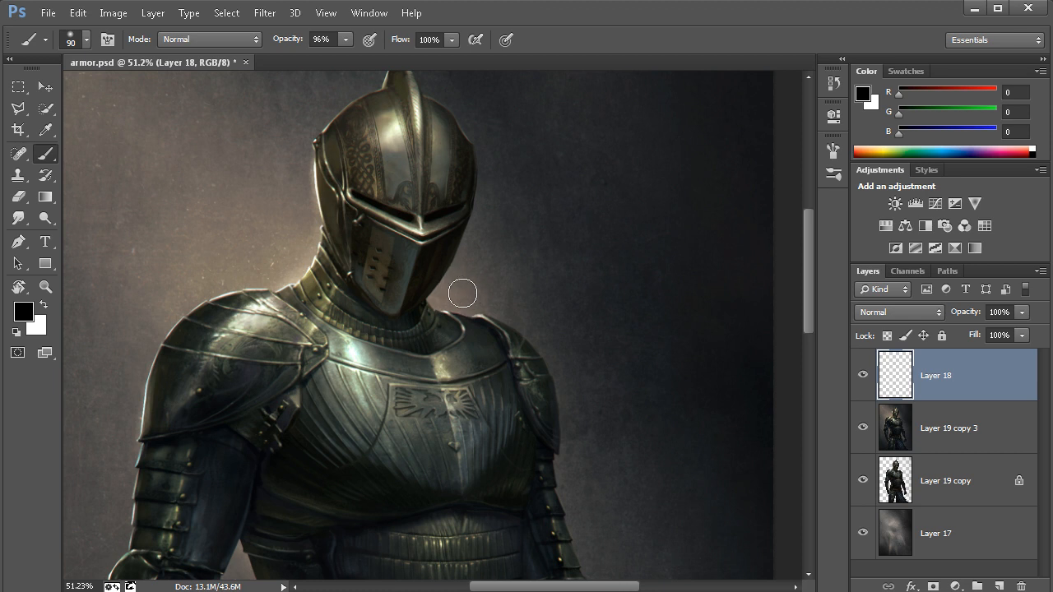
pyautogui.moveTo(446, 312)
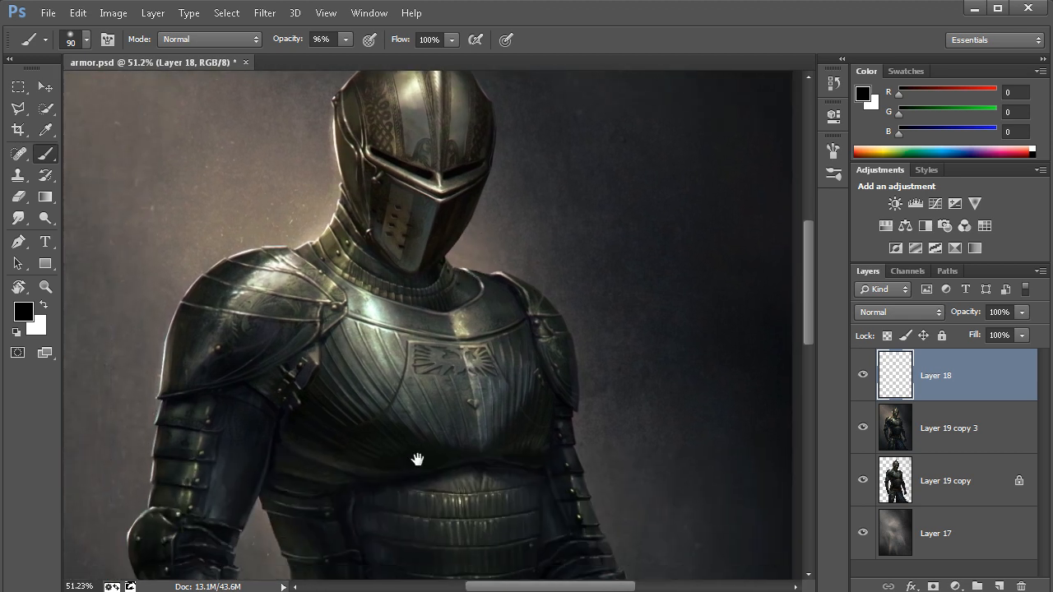
# - Pan the knight painting with the side button to verify the Hand Tool works
pyautogui.moveTo(418, 458); pyautogui.dragTo(414, 419)
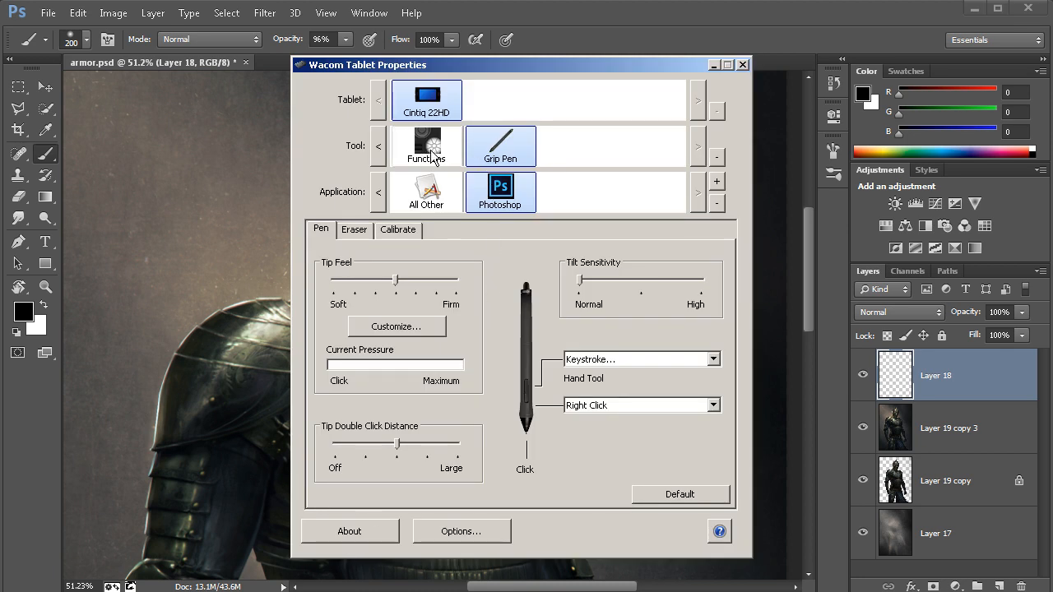
# - Add Photoshop as a custom application under the ExpressKeys Functions tool
pyautogui.click(427, 147)
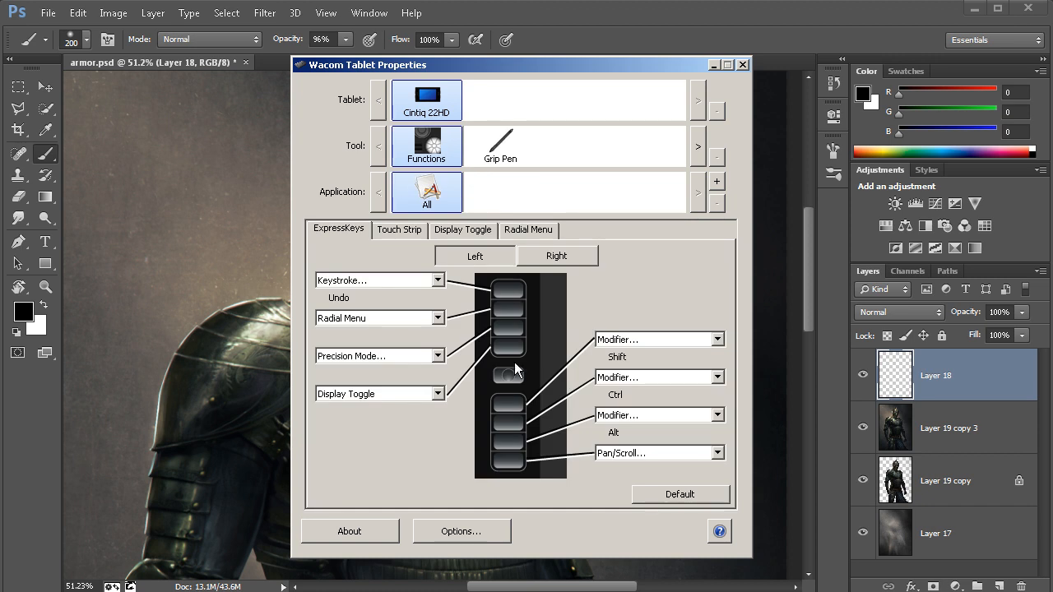
pyautogui.click(718, 181)
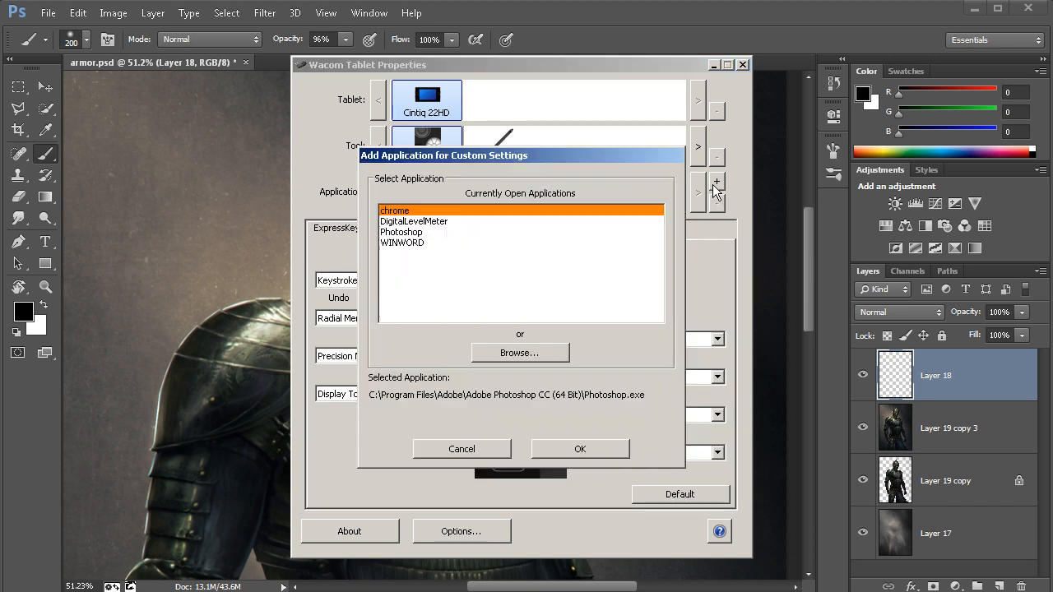
pyautogui.click(579, 447)
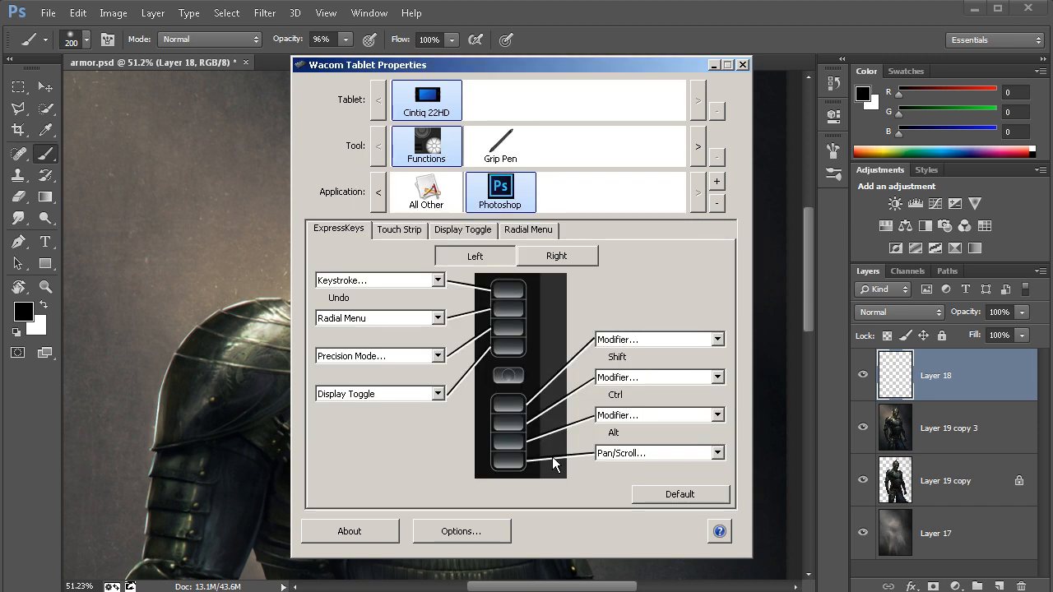
pyautogui.moveTo(485, 276)
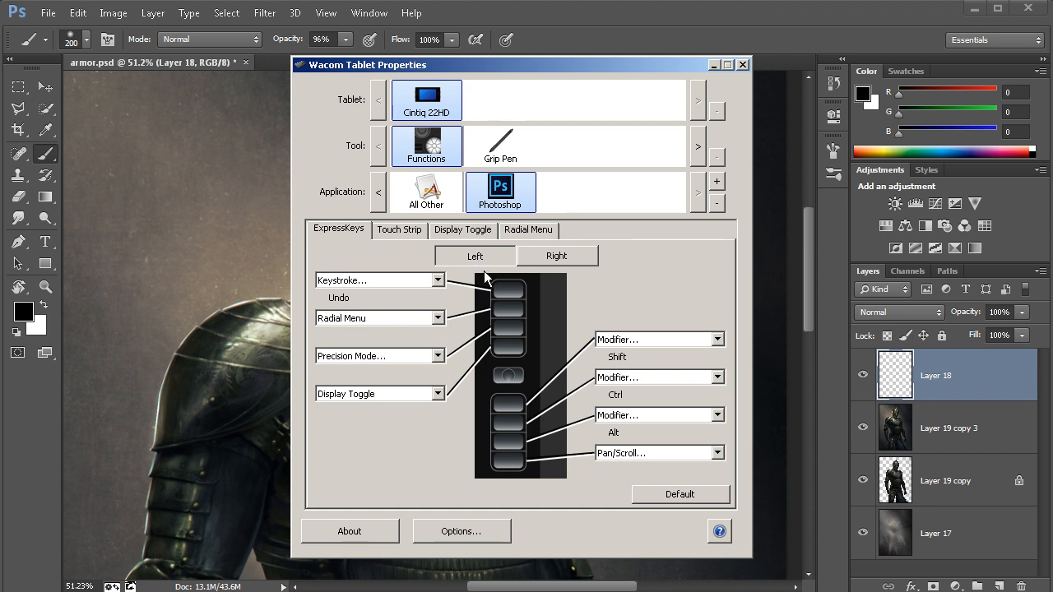
pyautogui.moveTo(541, 320)
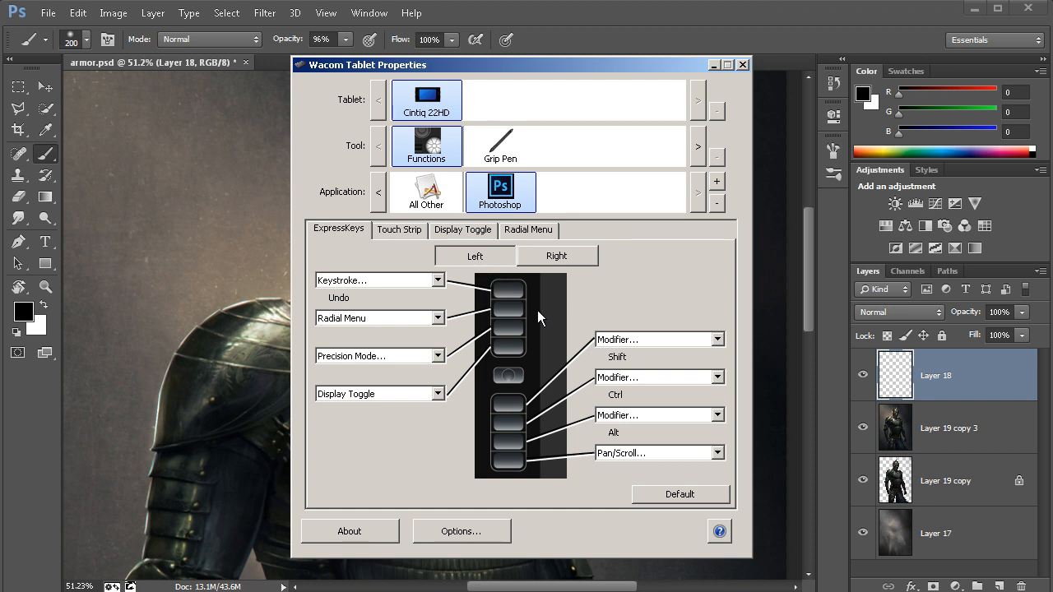
pyautogui.moveTo(382, 263)
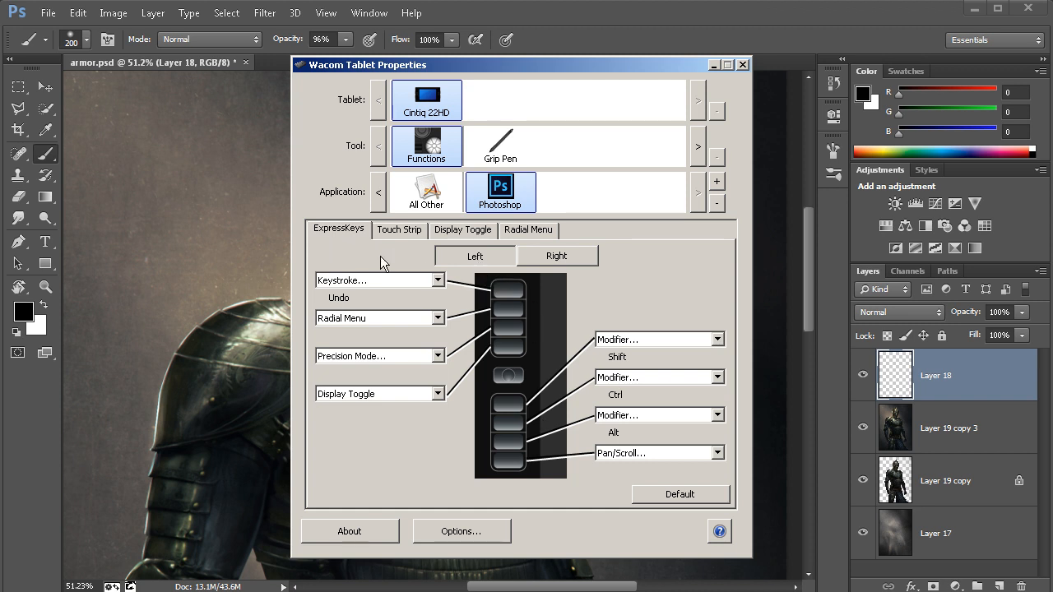
pyautogui.moveTo(469, 272)
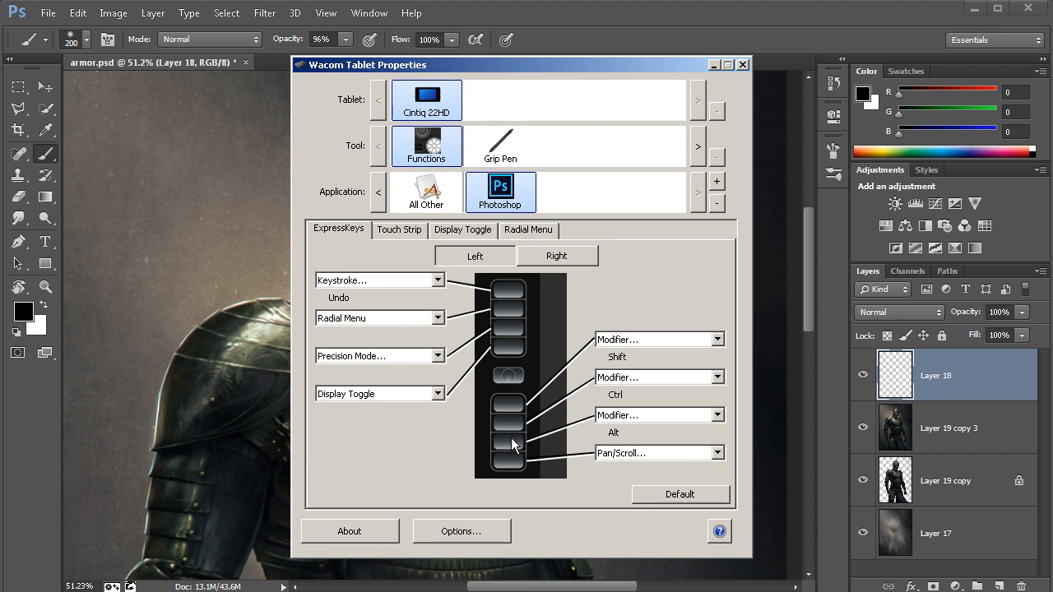
pyautogui.moveTo(585, 441)
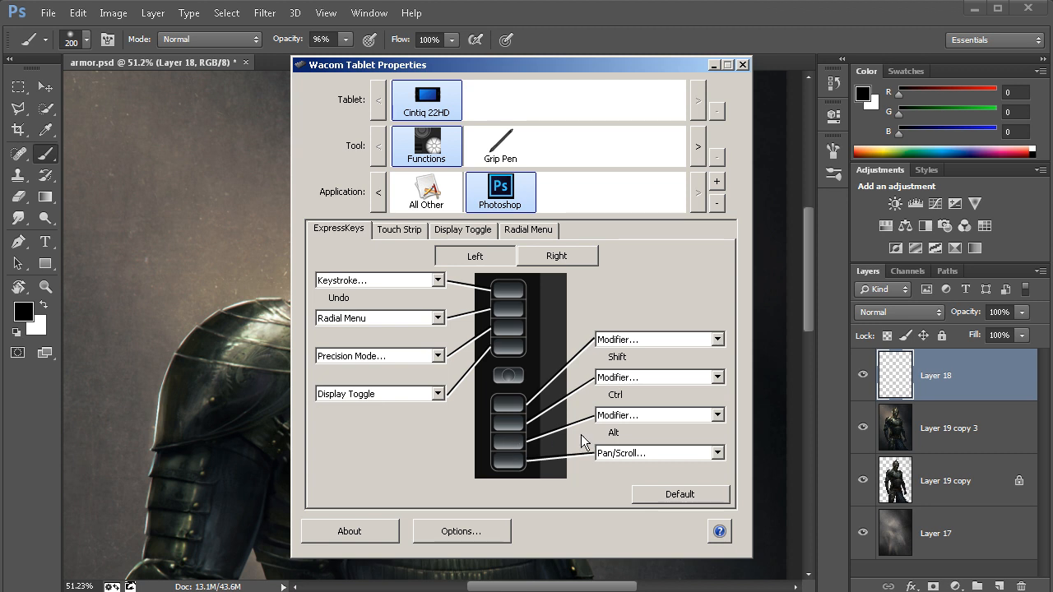
pyautogui.moveTo(612, 434)
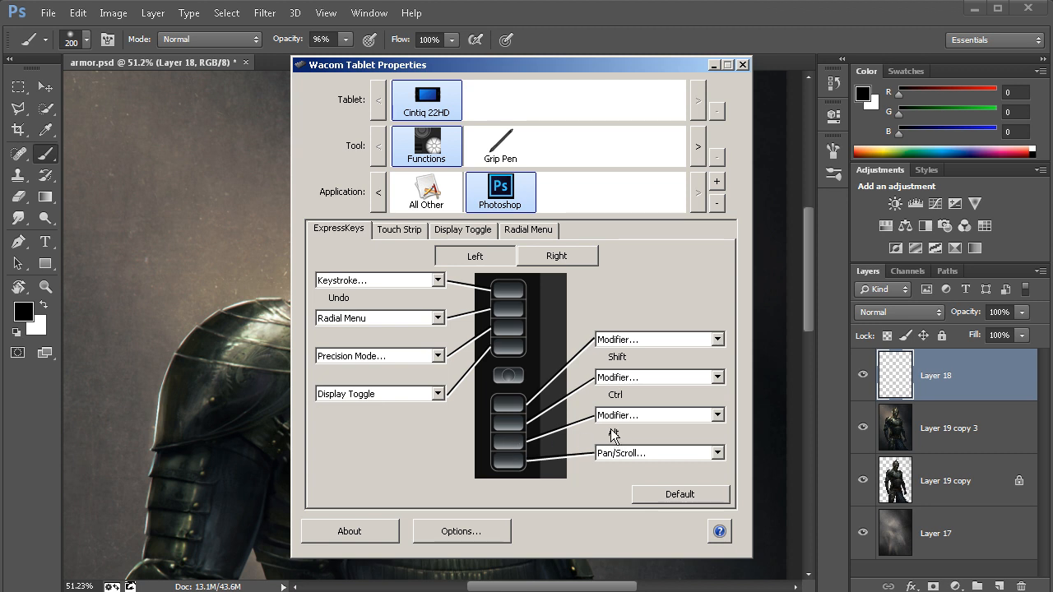
pyautogui.moveTo(616, 431)
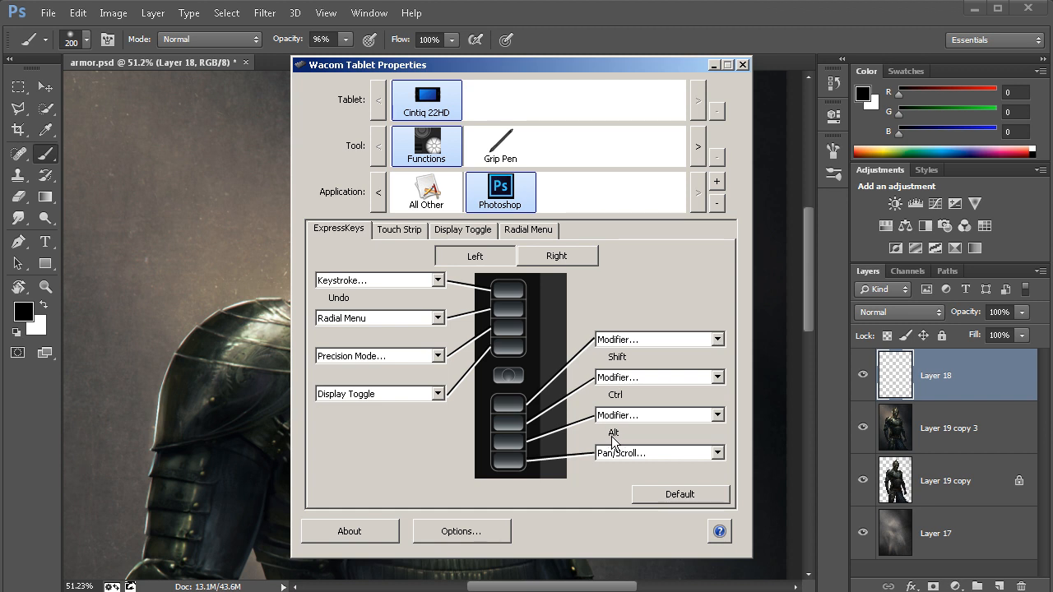
pyautogui.moveTo(609, 428)
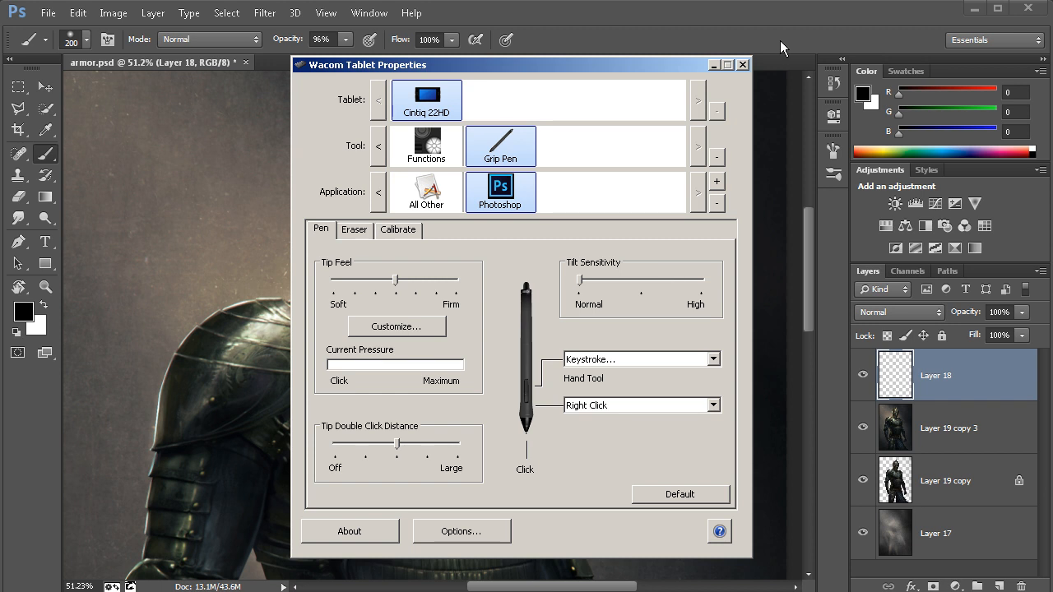
# - Return to the Photoshop ExpressKey assignments showing Shift, Ctrl, Alt and Pan/Scroll
pyautogui.click(740, 64)
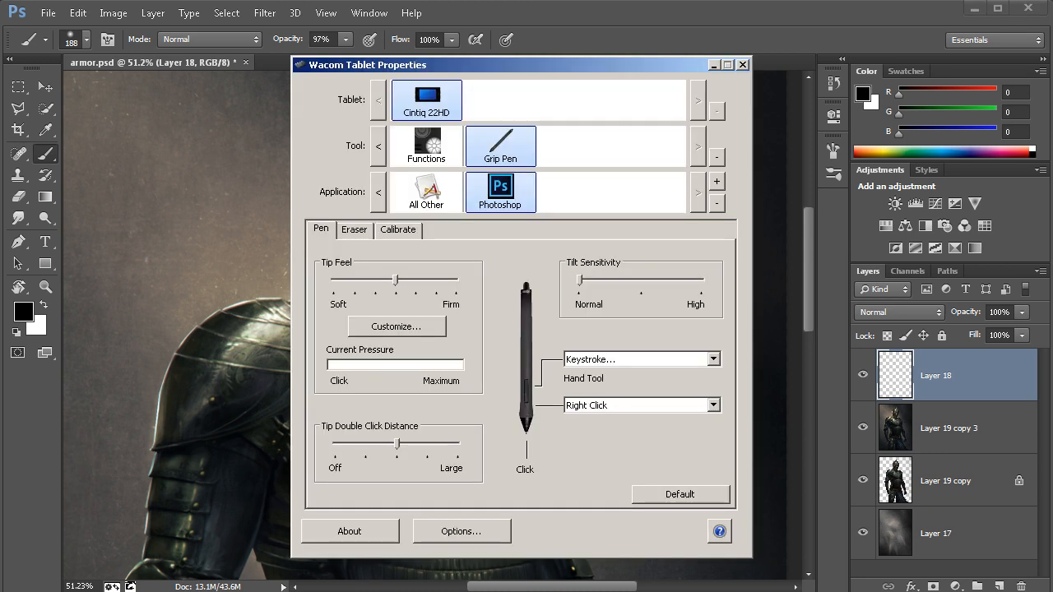
pyautogui.click(426, 145)
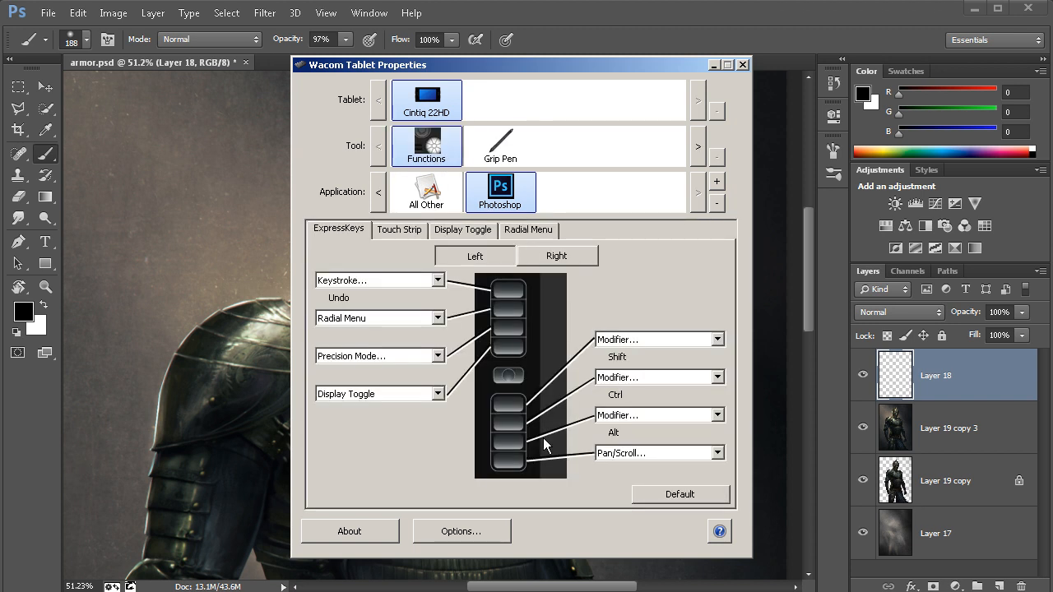
pyautogui.moveTo(510, 461)
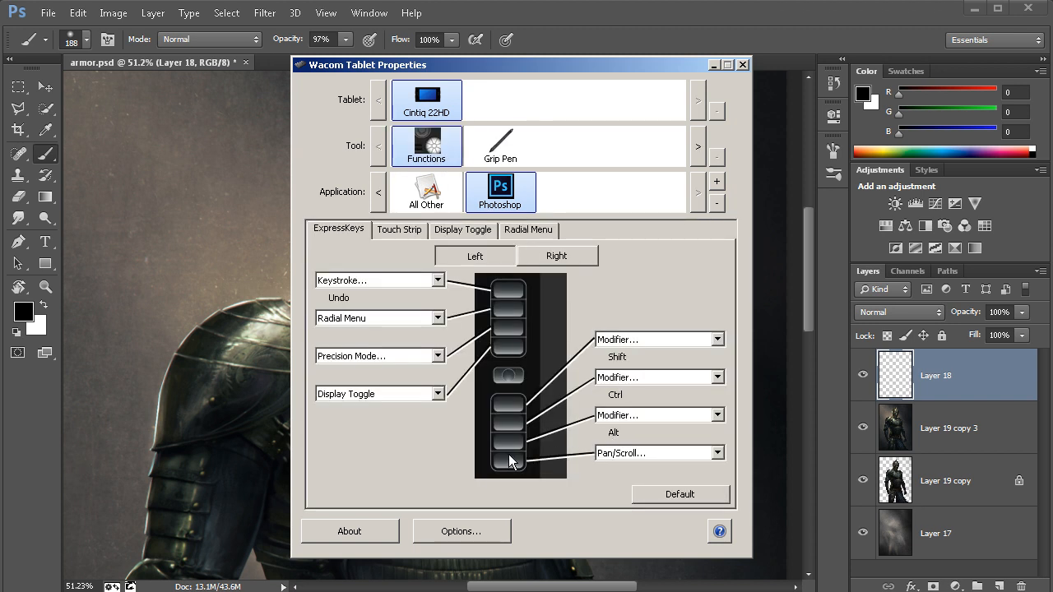
pyautogui.moveTo(523, 464)
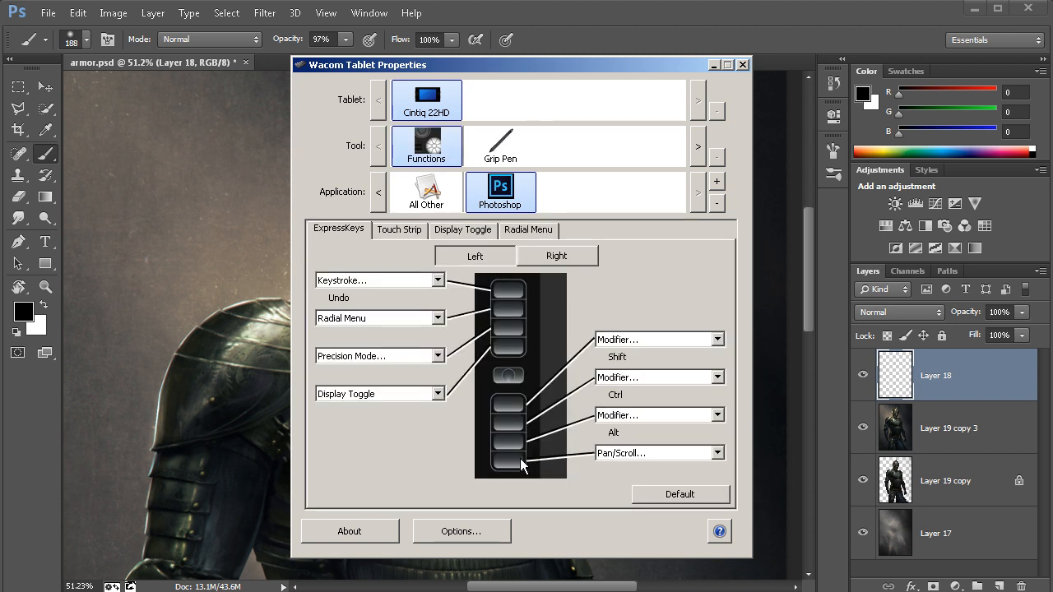
# - Show the right touch strip's Photoshop functions, glancing back at the ExpressKeys in between
pyautogui.click(398, 230)
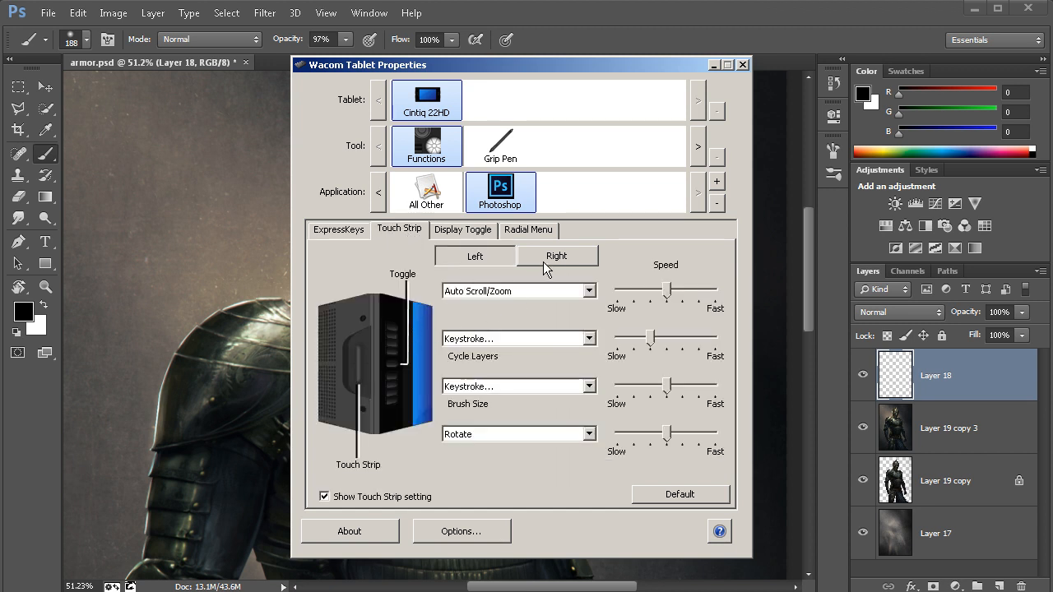
pyautogui.moveTo(549, 265)
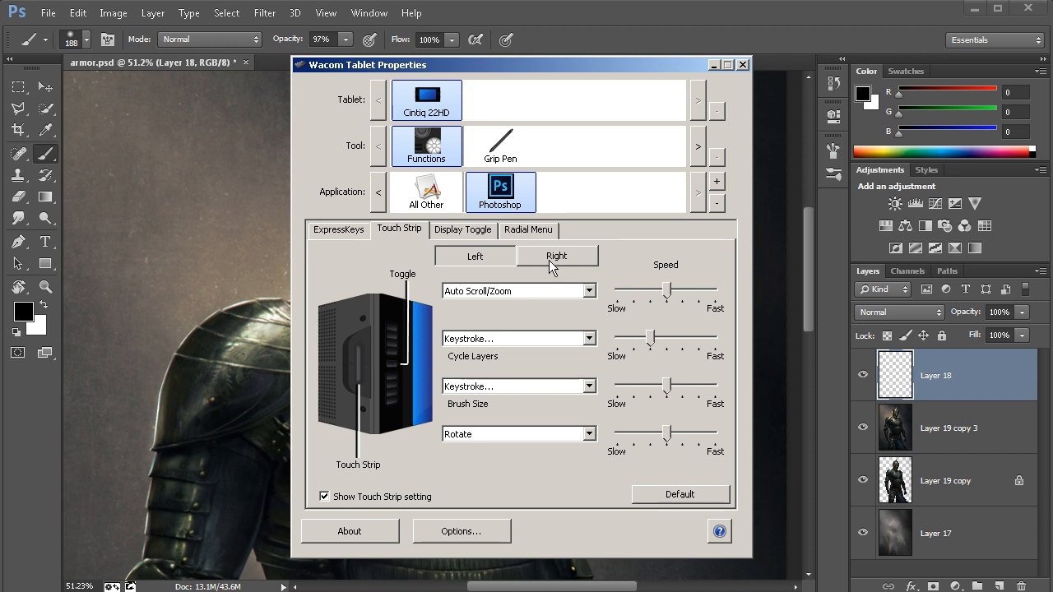
pyautogui.click(557, 257)
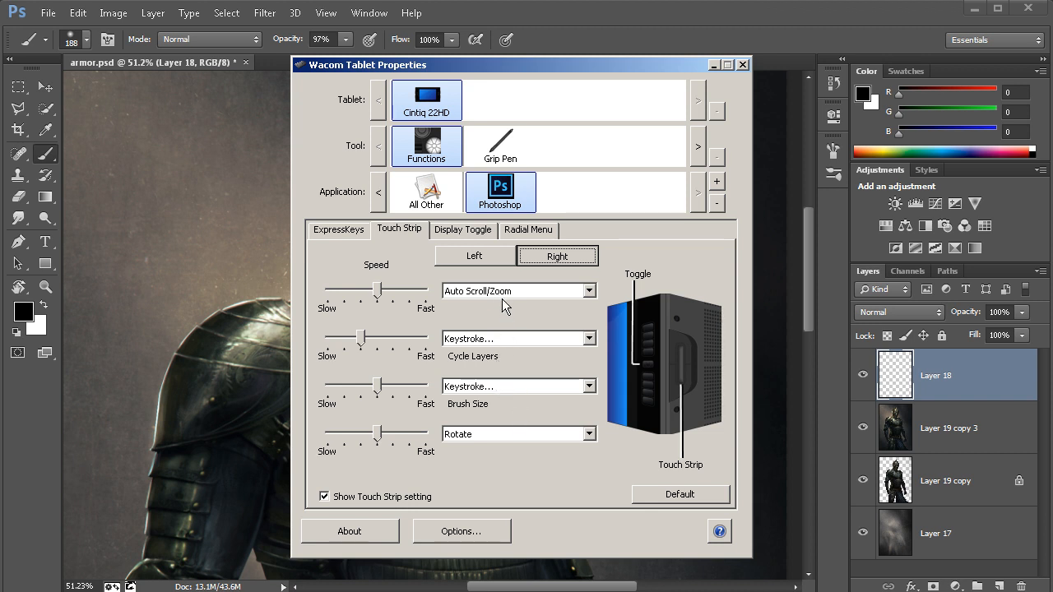
pyautogui.moveTo(381, 260)
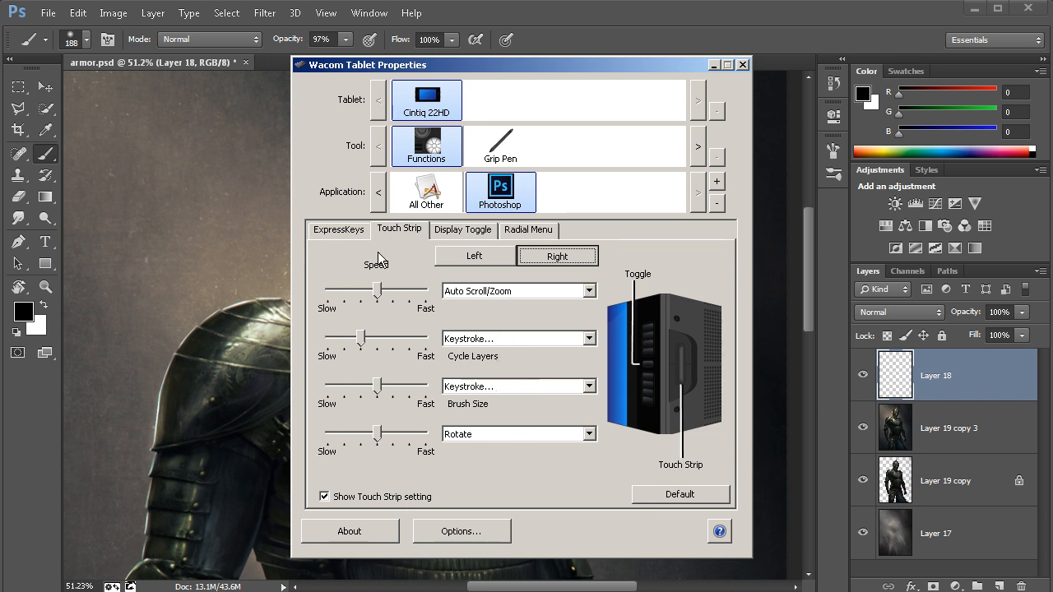
pyautogui.click(339, 231)
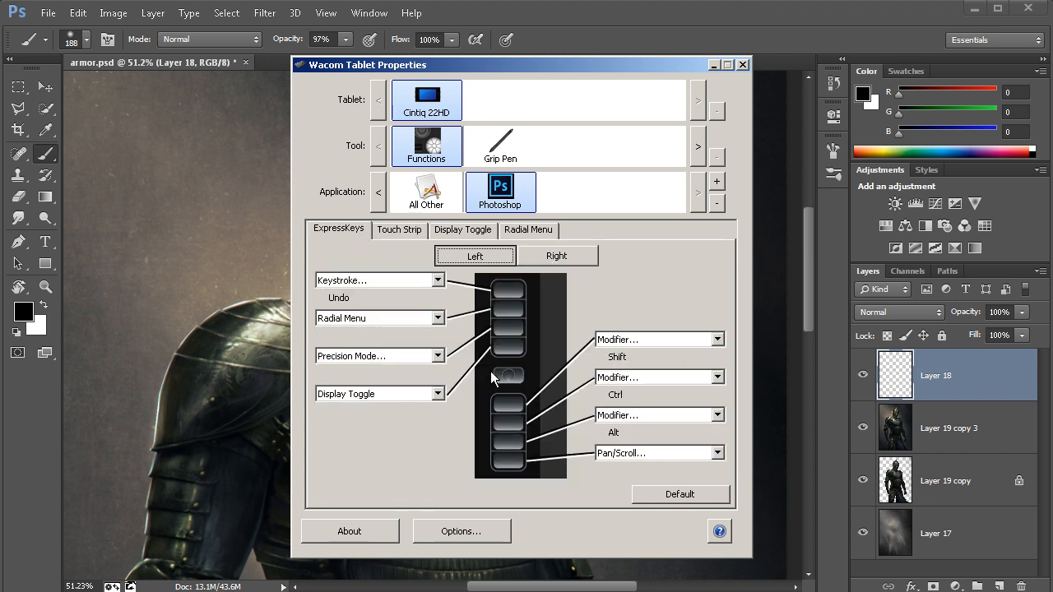
pyautogui.moveTo(502, 391)
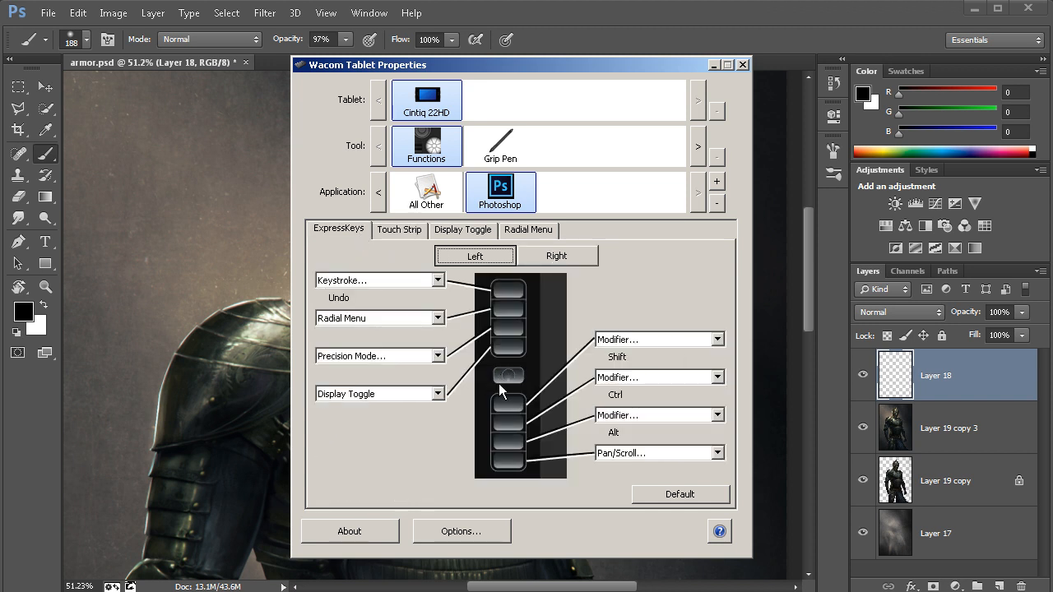
pyautogui.moveTo(516, 389)
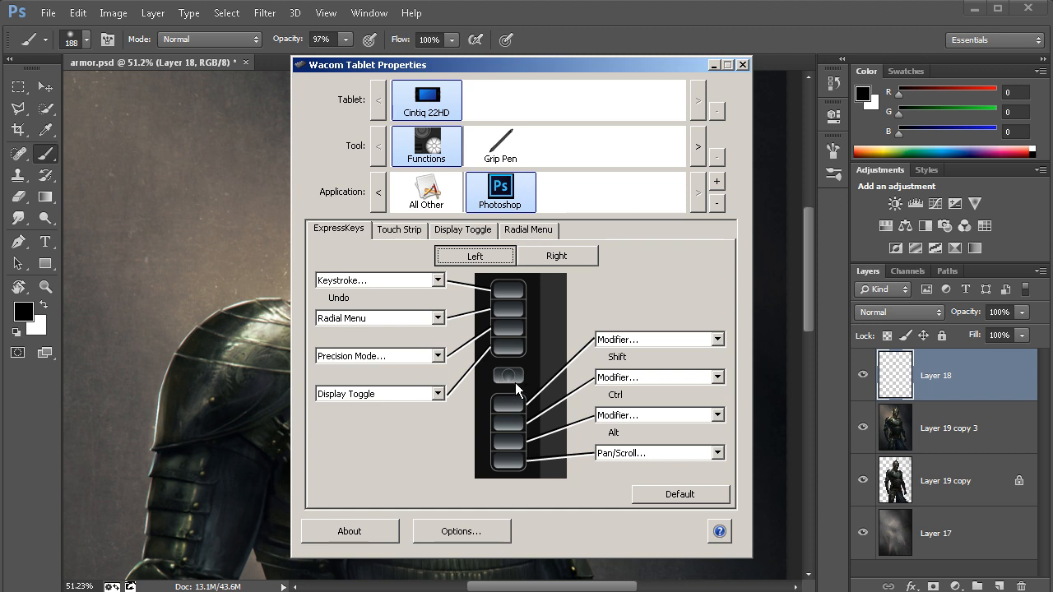
pyautogui.click(398, 230)
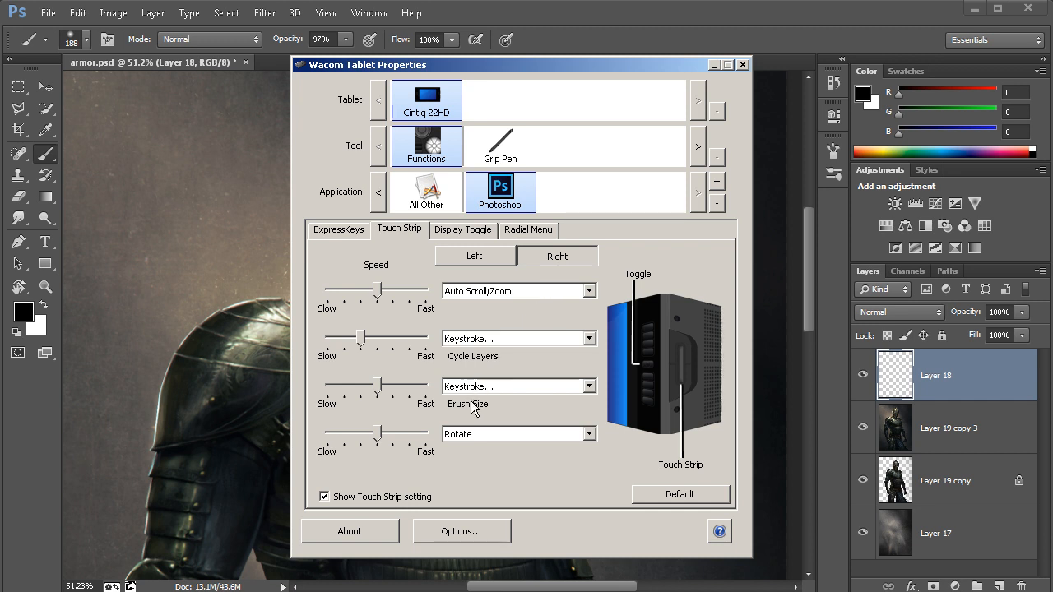
pyautogui.moveTo(474, 408)
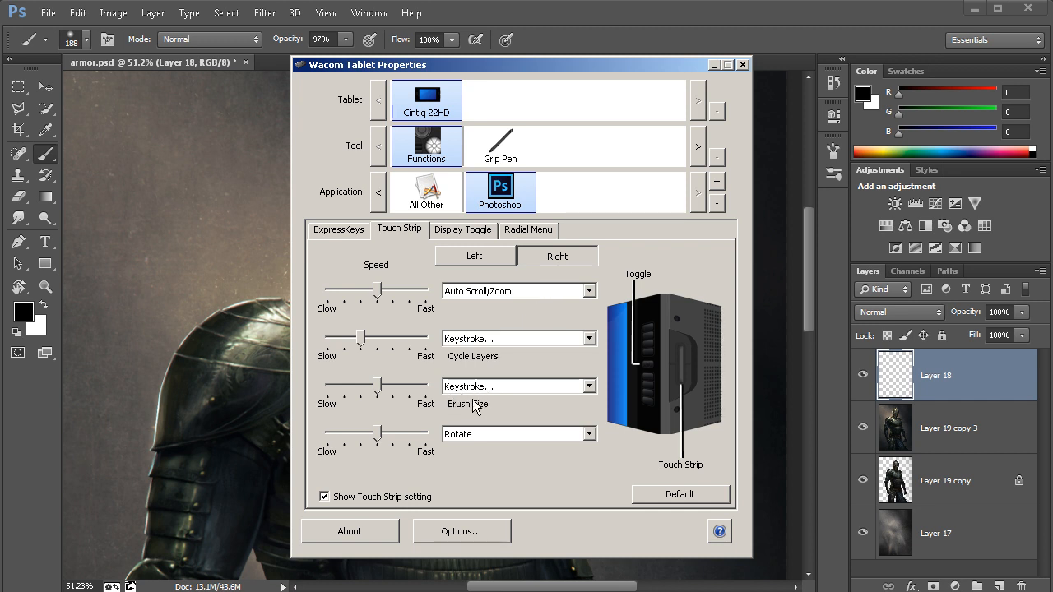
pyautogui.moveTo(481, 414)
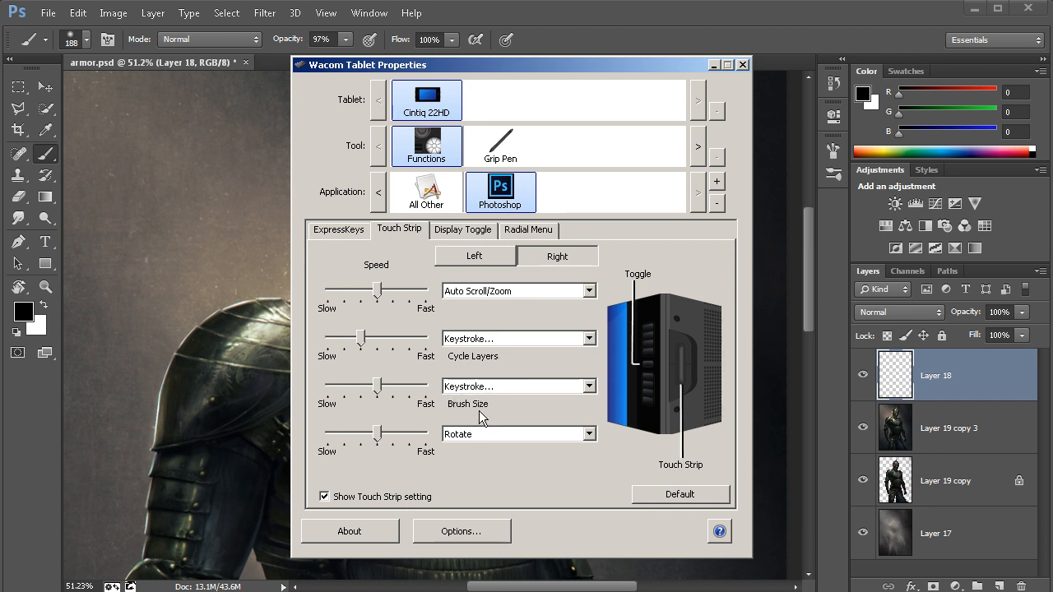
# - Confirm Brush Size uses the bracket keystrokes, then close Wacom Tablet Properties
pyautogui.click(518, 385)
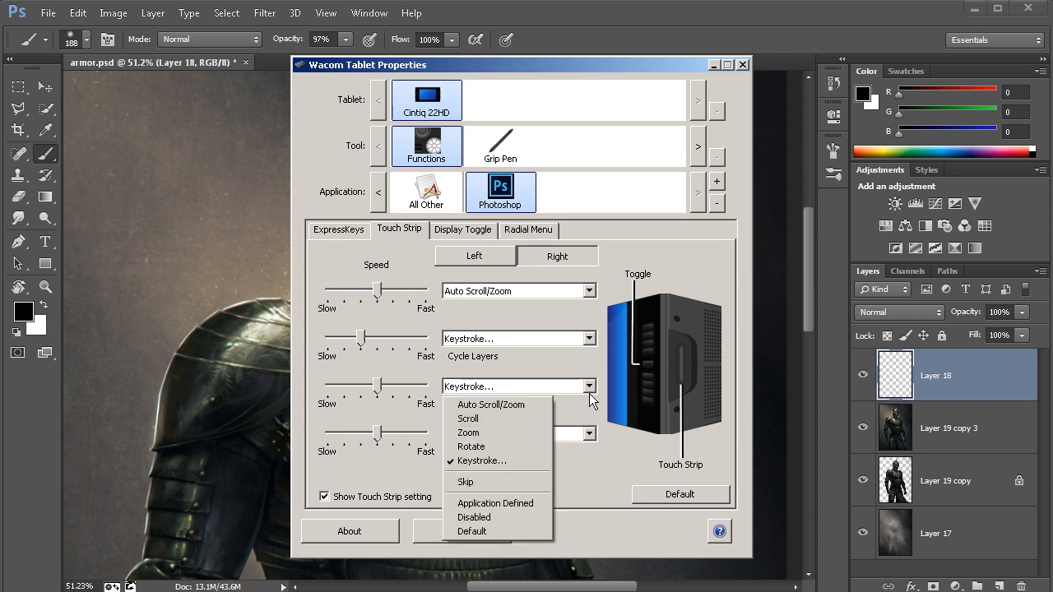
pyautogui.click(481, 461)
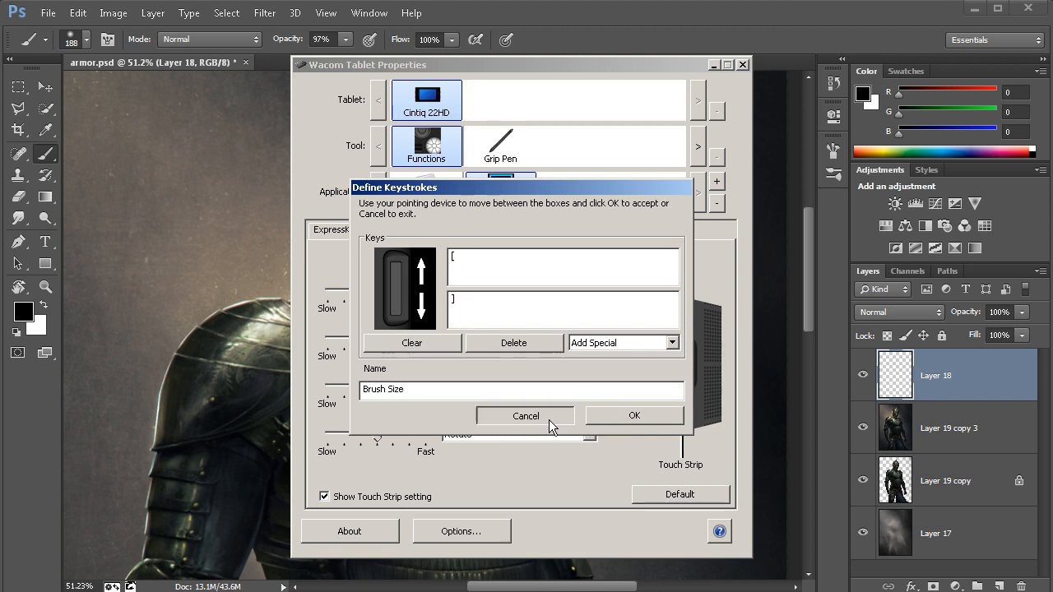
pyautogui.click(526, 415)
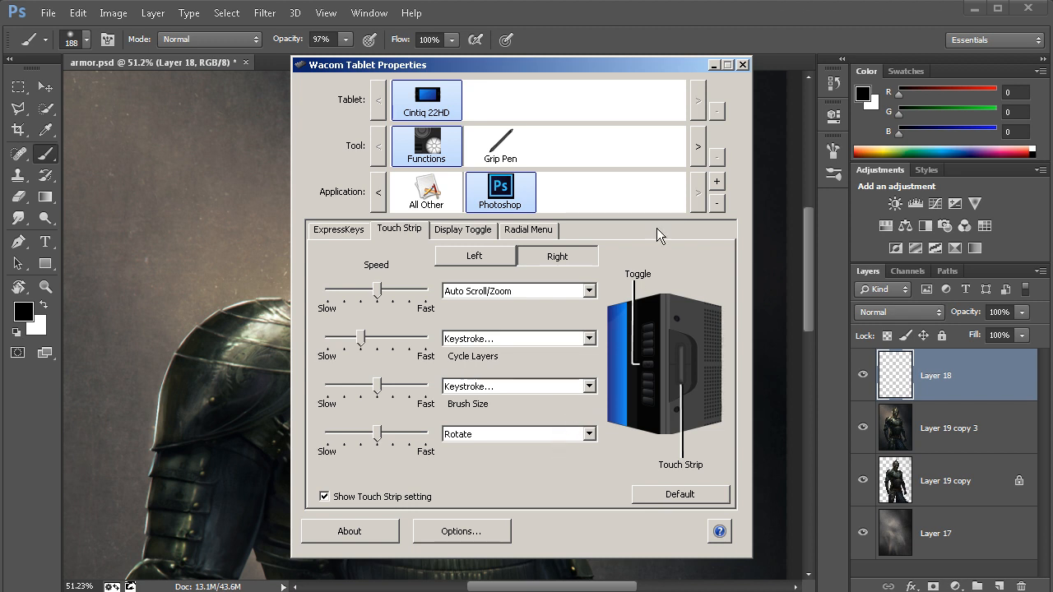
pyautogui.click(741, 64)
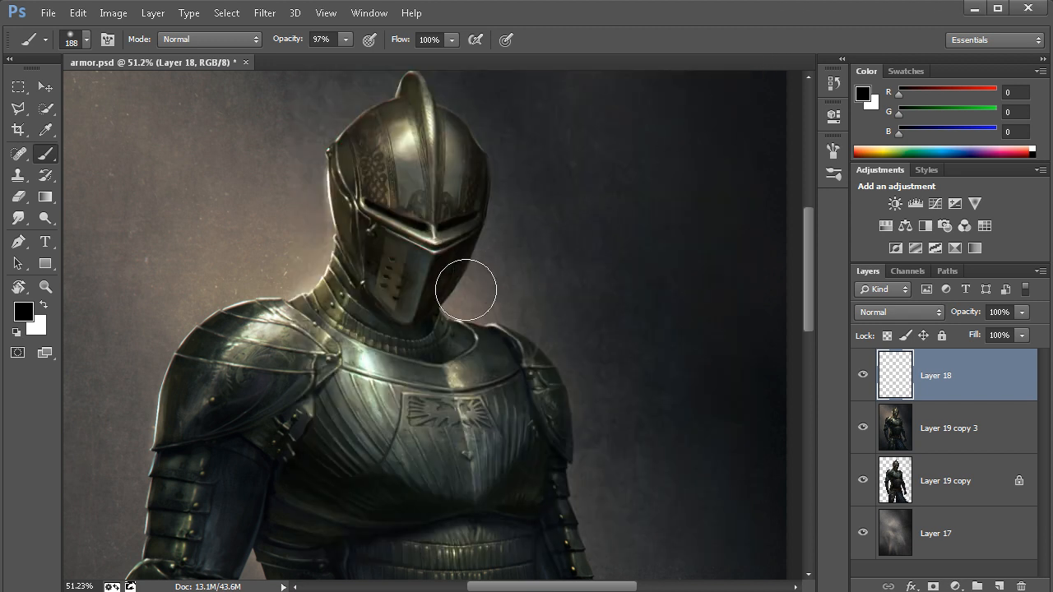